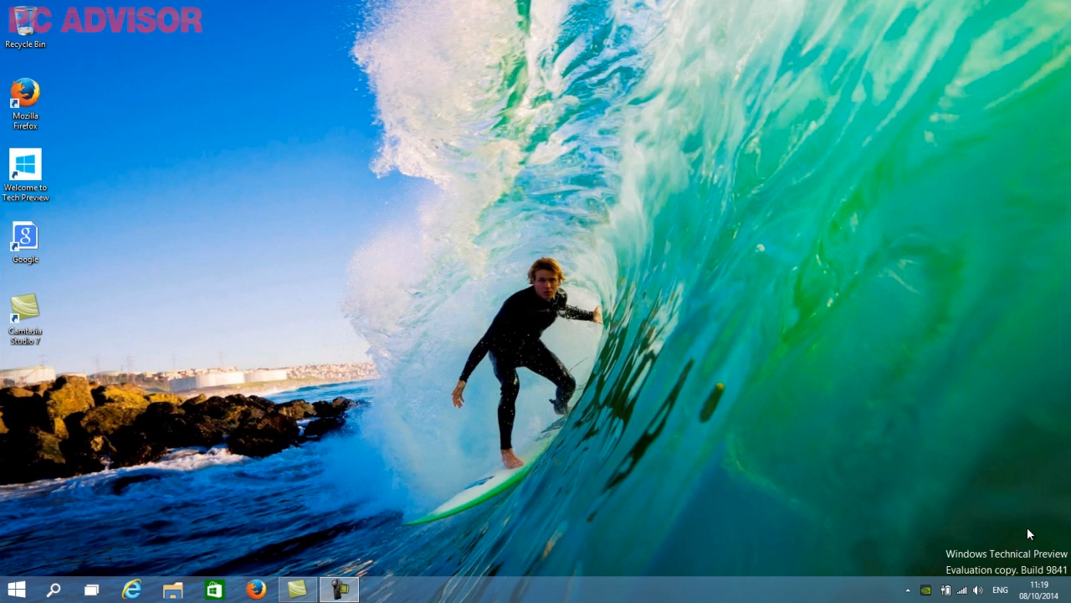
mouse_move(1011, 526)
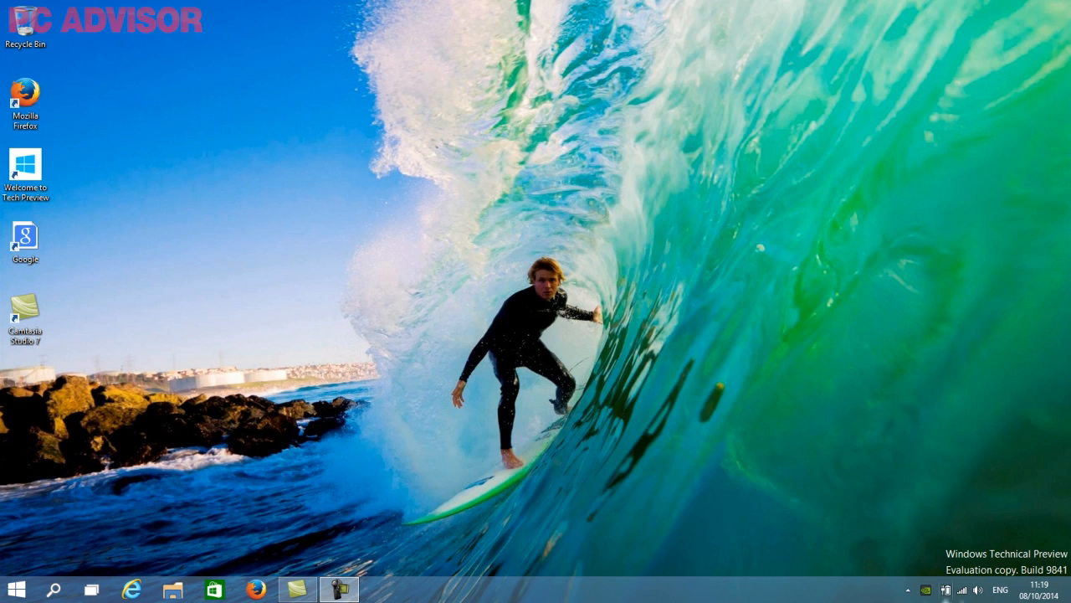
mouse_move(30, 590)
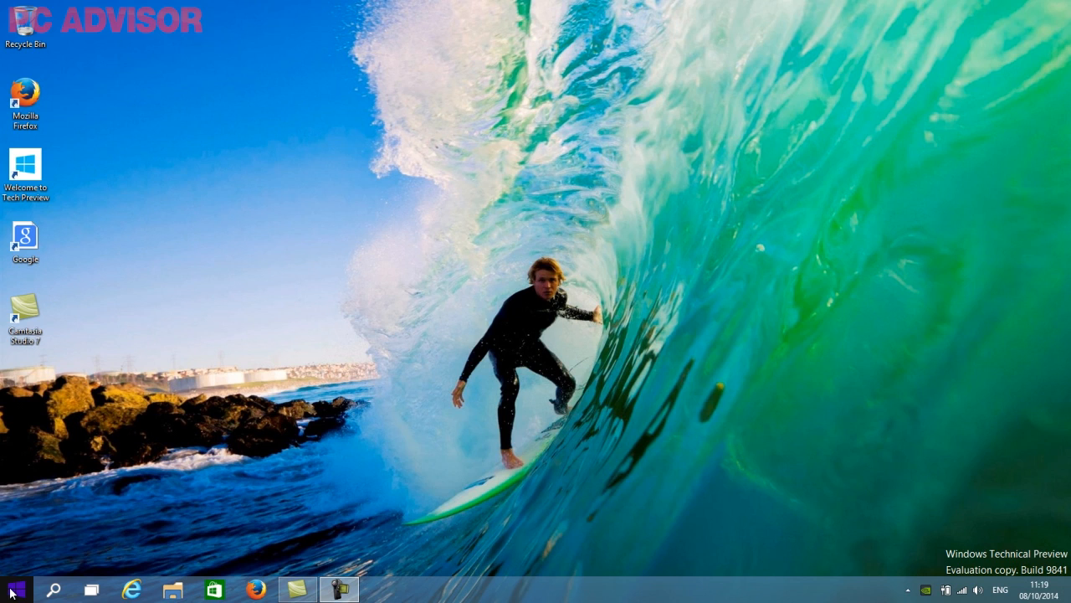
- Browse the Start menu's list of all installed apps
click(13, 588)
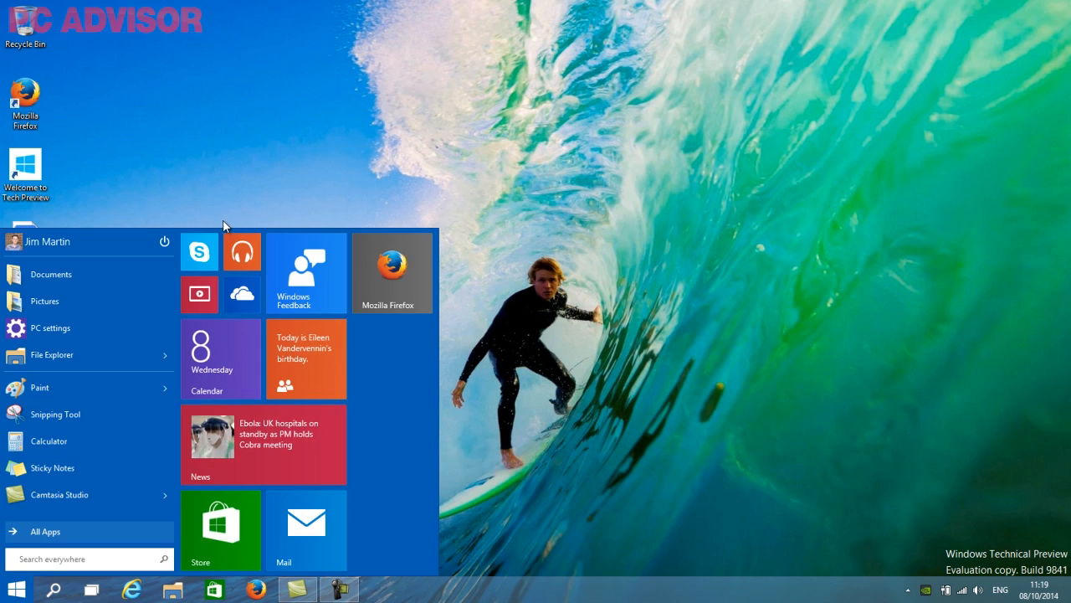
mouse_move(261, 186)
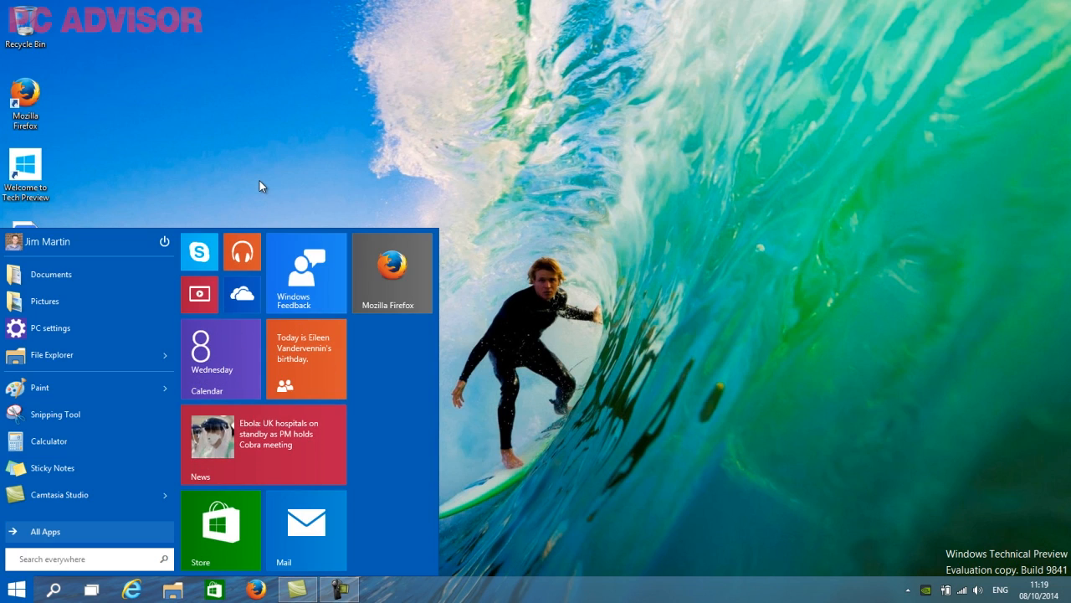
mouse_move(107, 228)
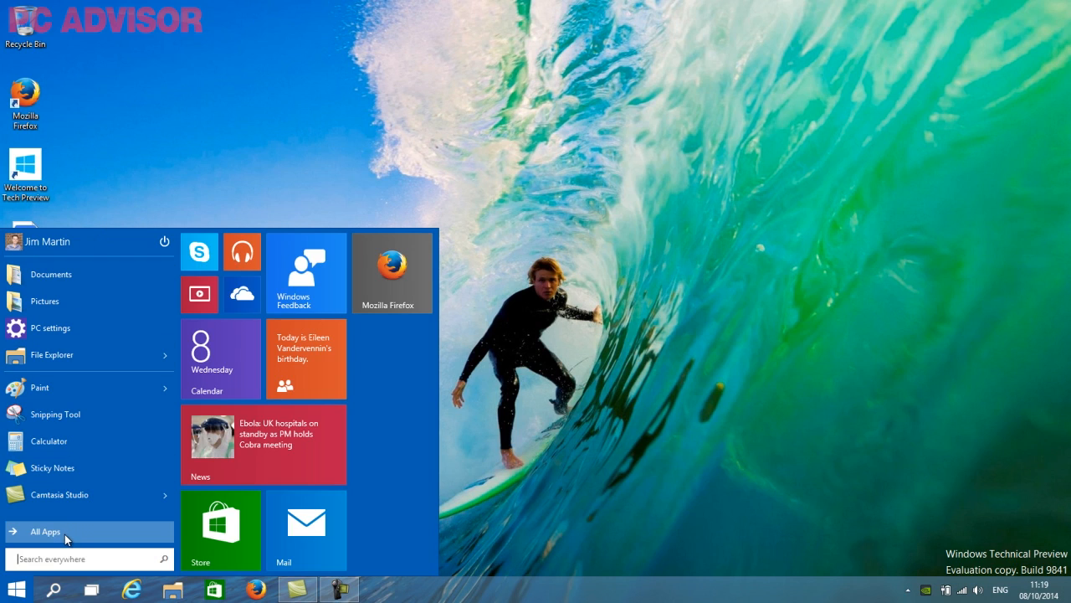
click(43, 533)
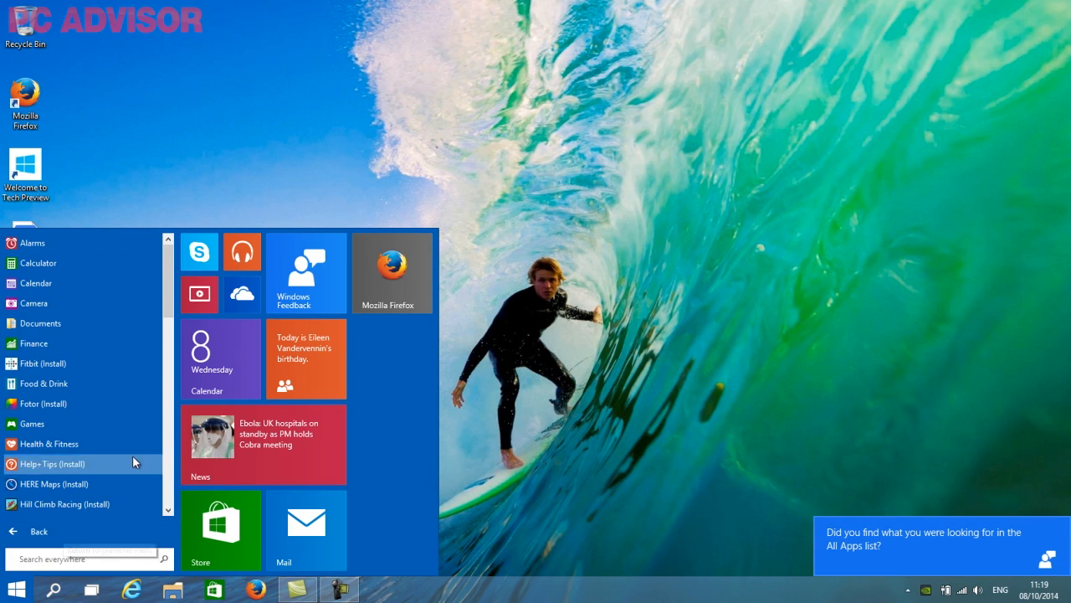
scroll(down, 3)
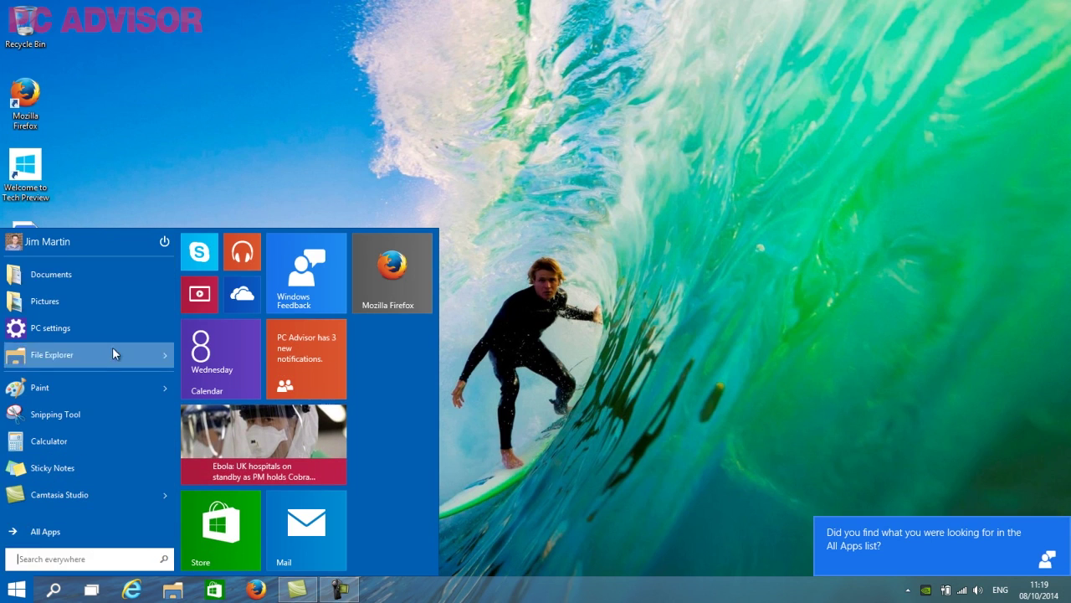
mouse_move(60, 283)
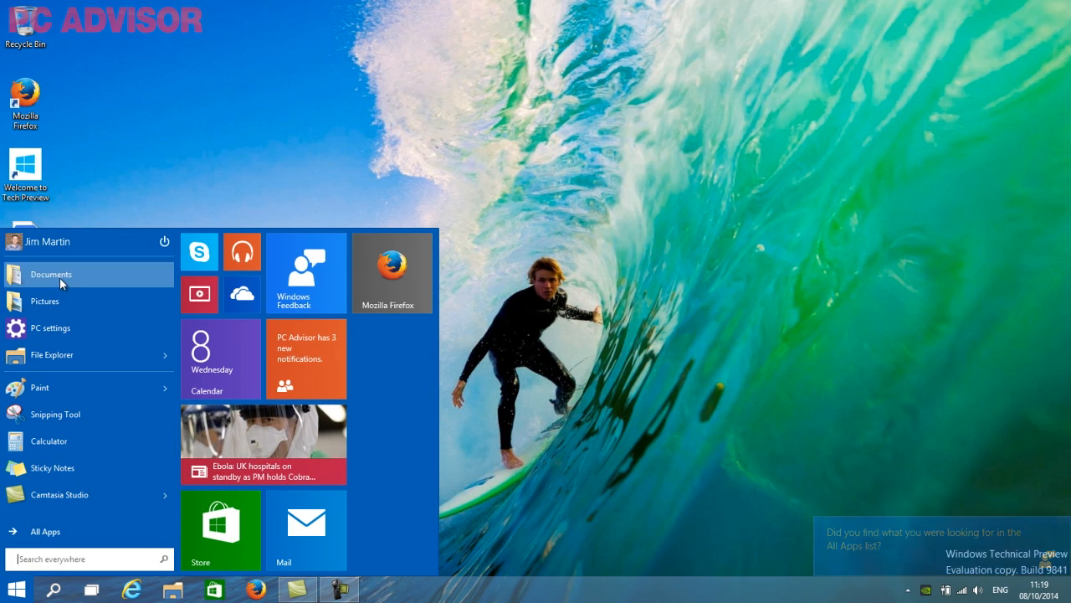
mouse_move(52, 298)
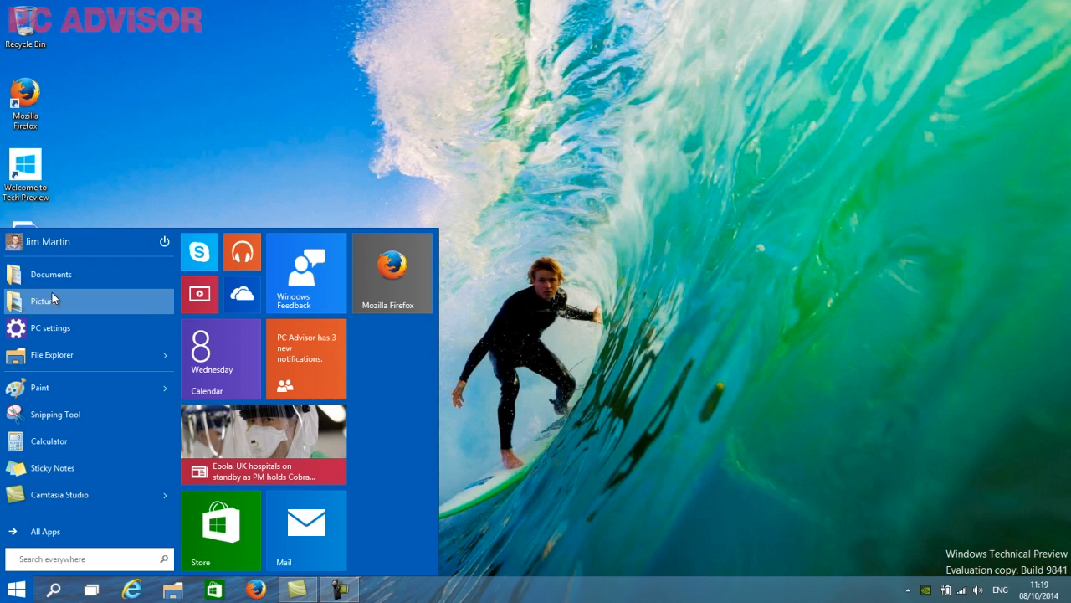
mouse_move(63, 355)
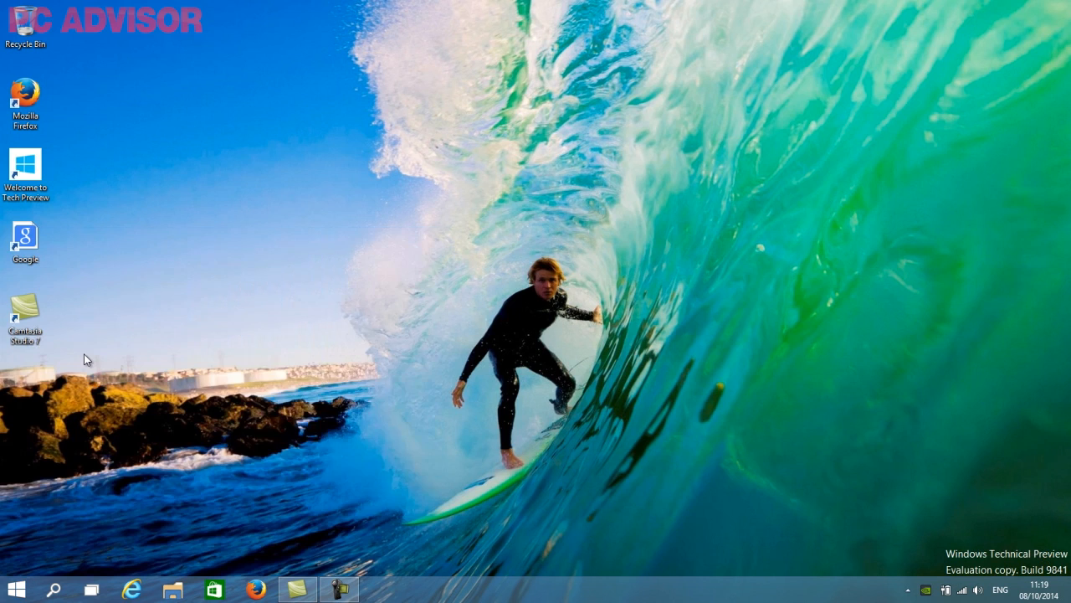
- Launch File Explorer's Home view and show its frequent folders list from Start
click(13, 588)
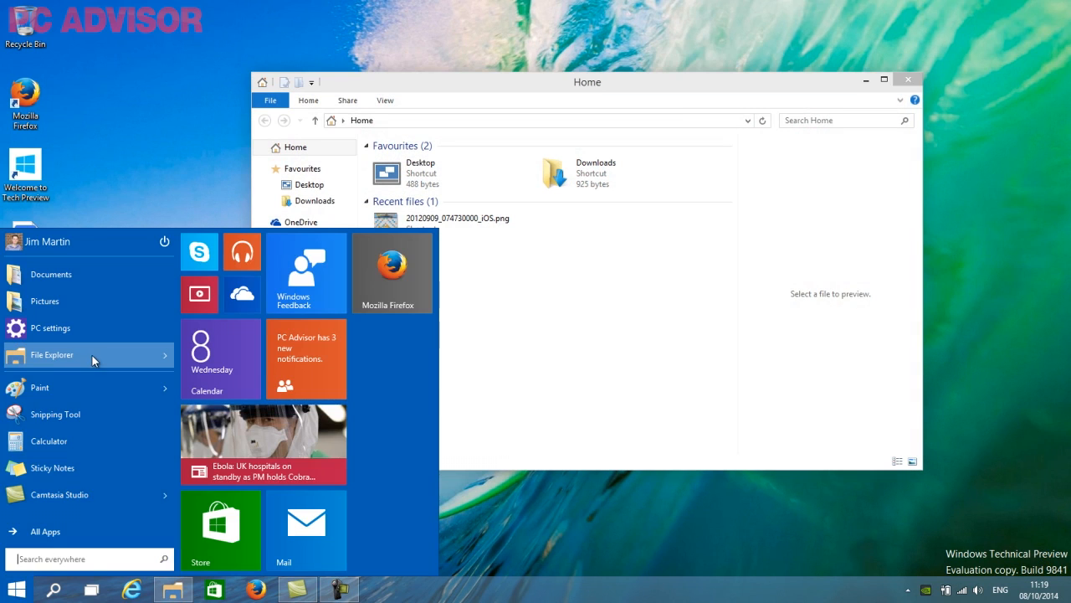
click(164, 355)
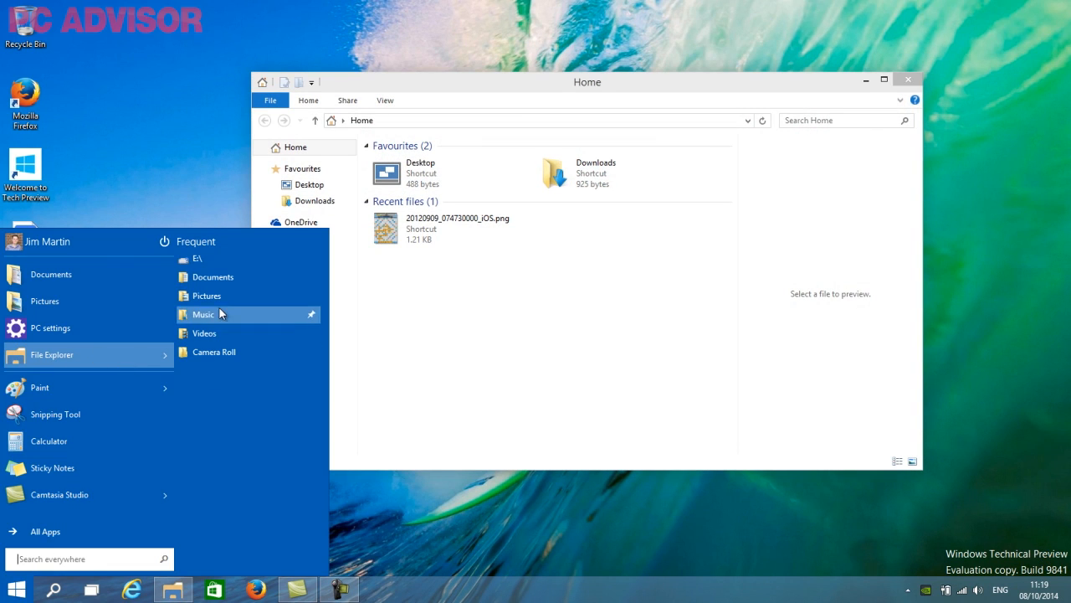
mouse_move(221, 364)
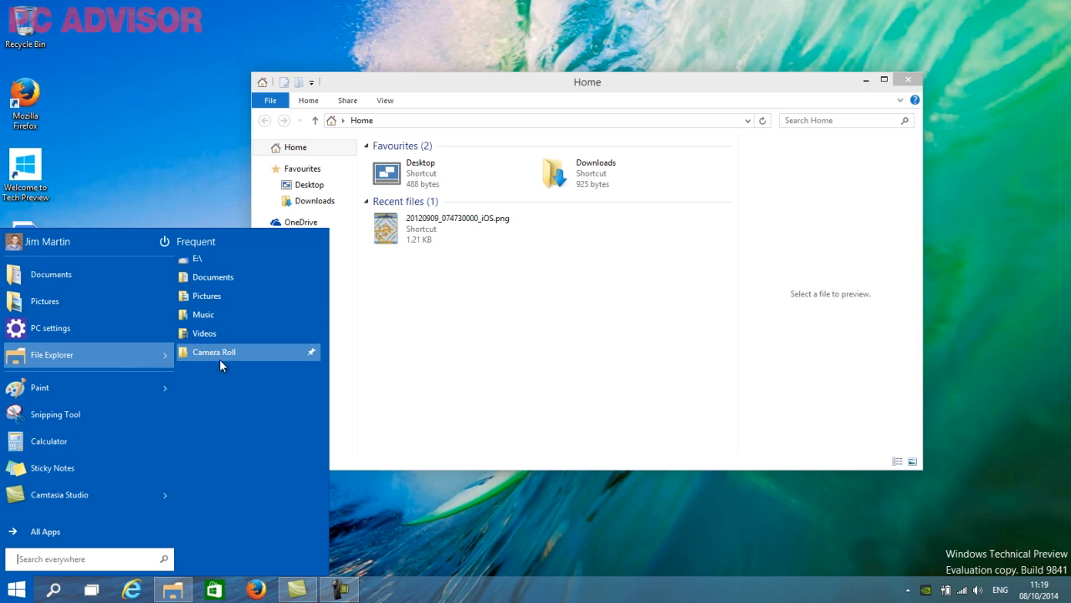
mouse_move(211, 280)
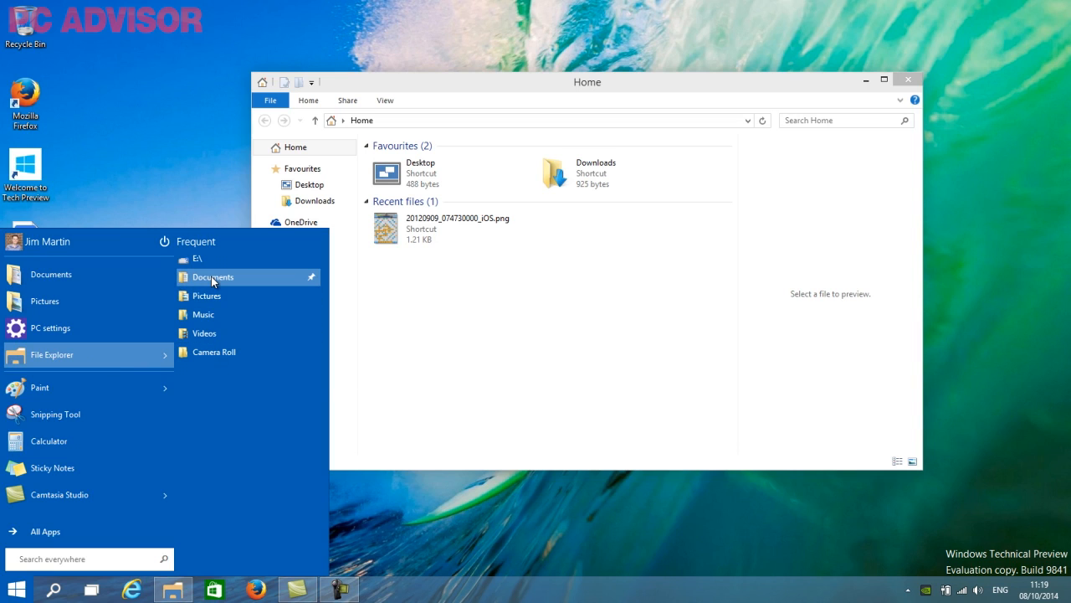
mouse_move(103, 388)
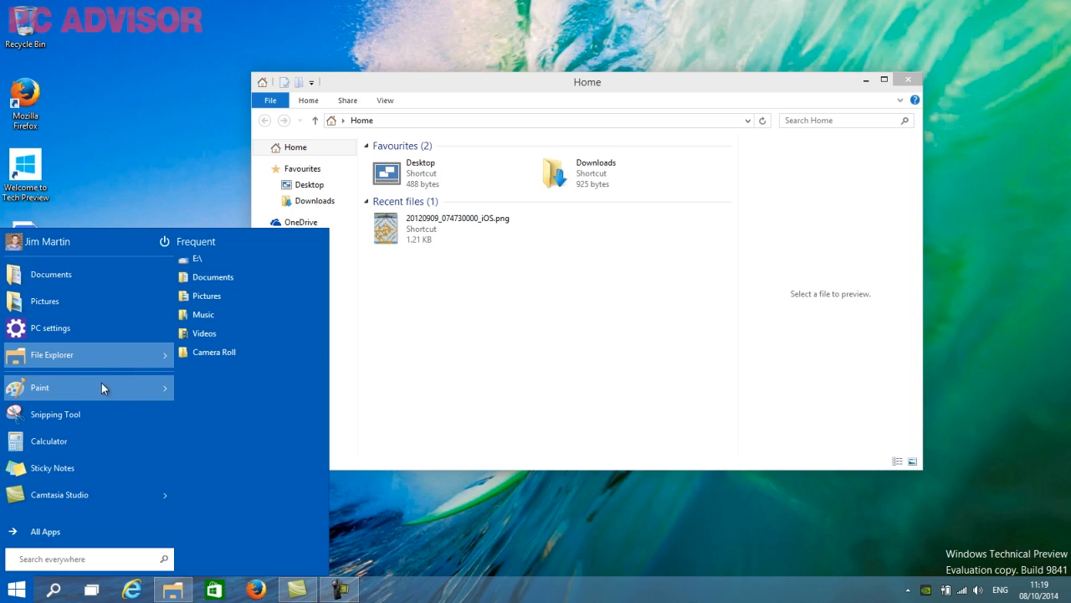
mouse_move(44, 375)
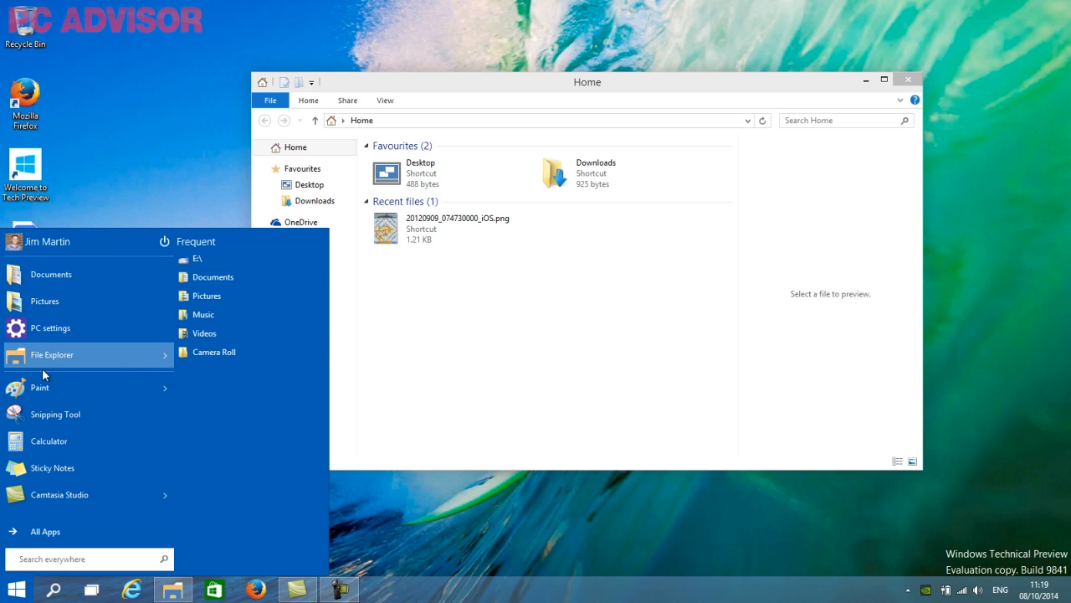
mouse_move(57, 496)
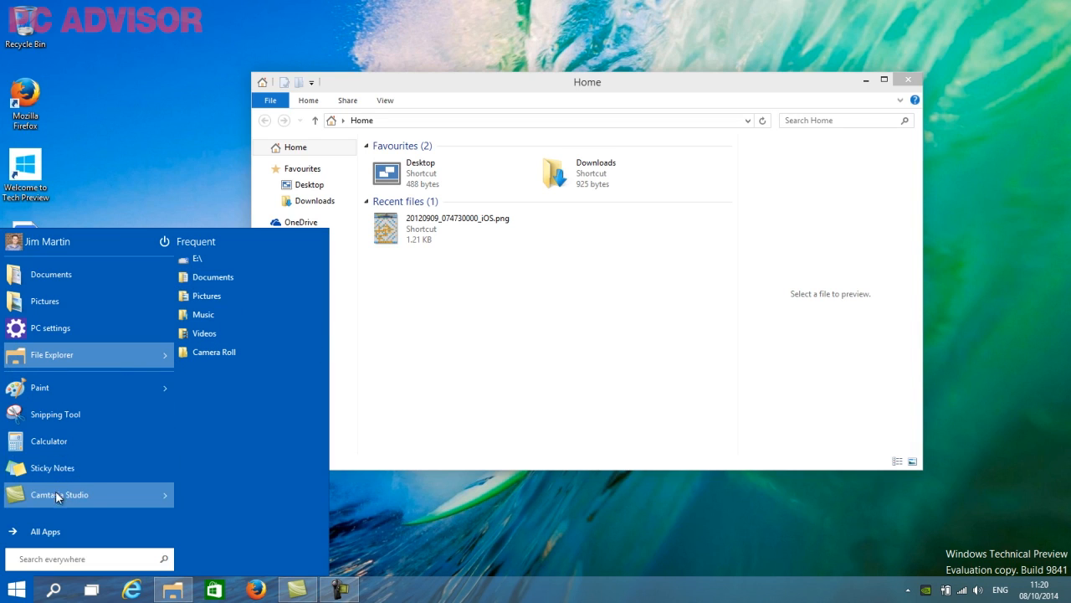
mouse_move(92, 388)
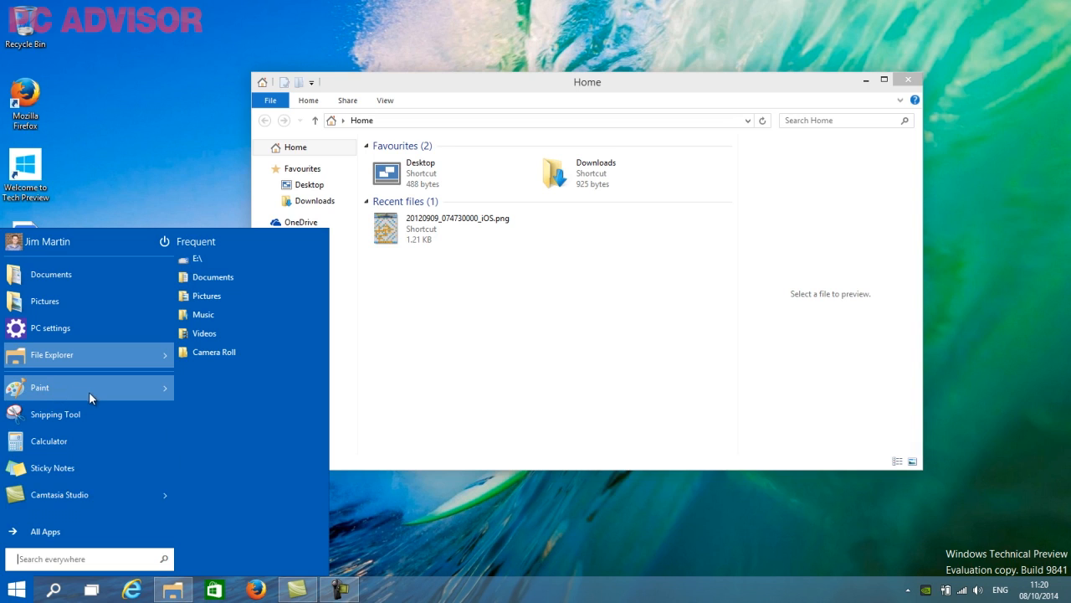
mouse_move(80, 397)
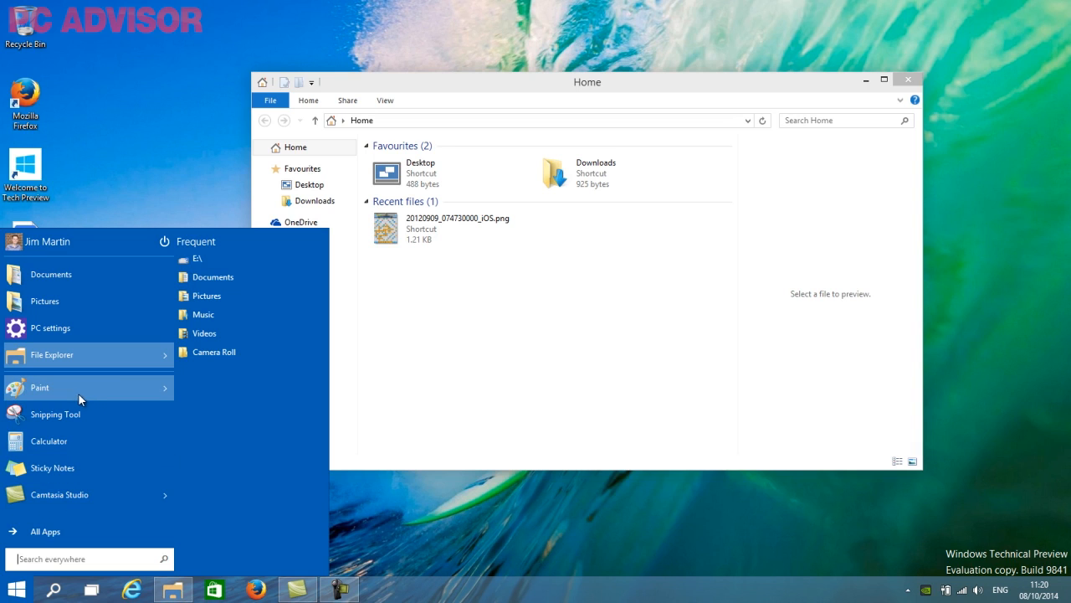
right_click(40, 388)
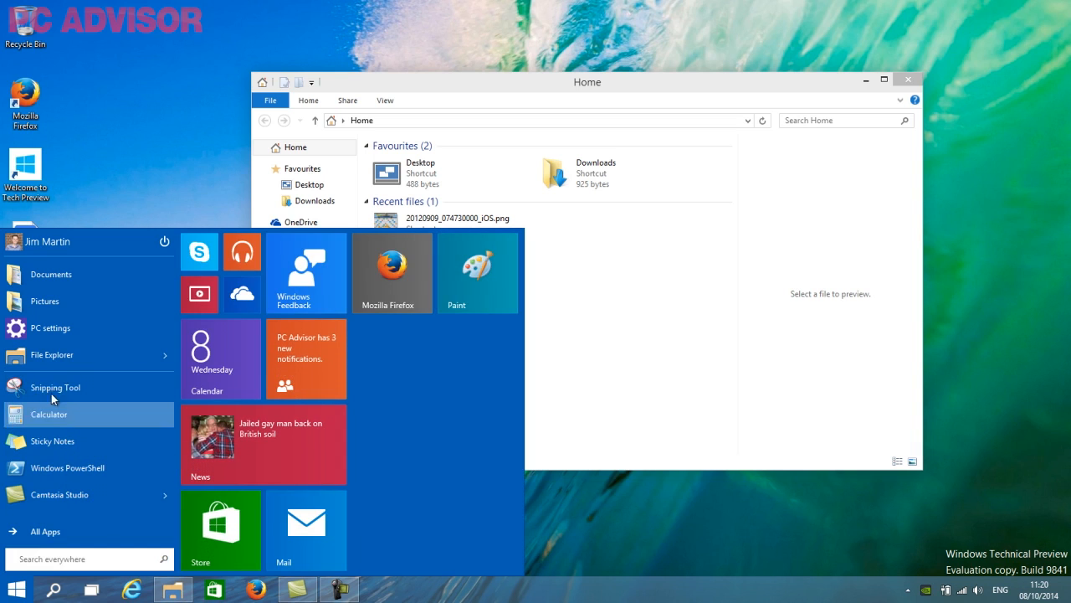
mouse_move(469, 266)
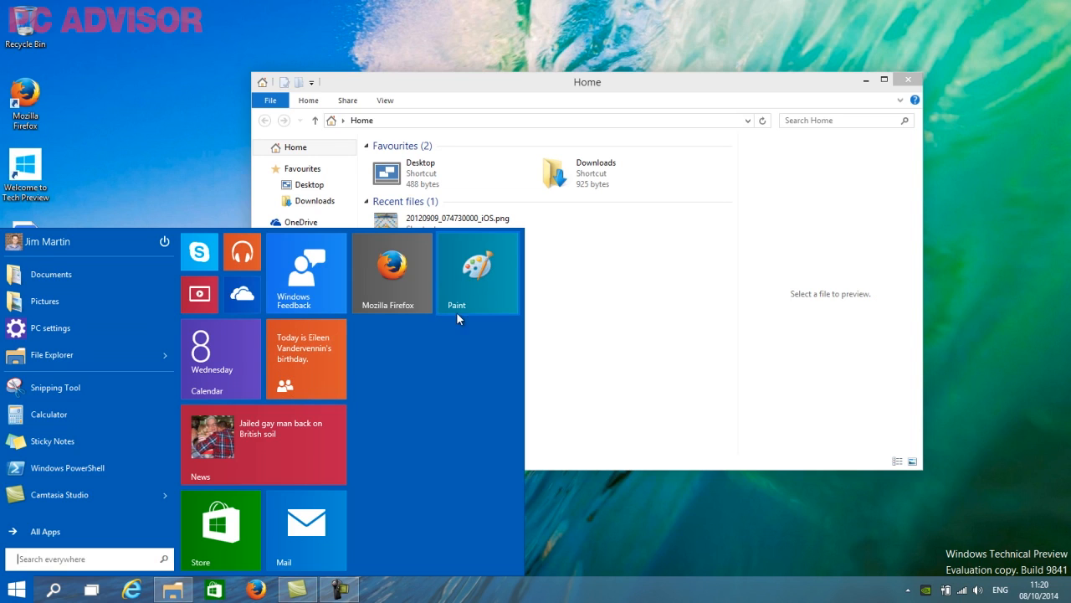
mouse_move(184, 261)
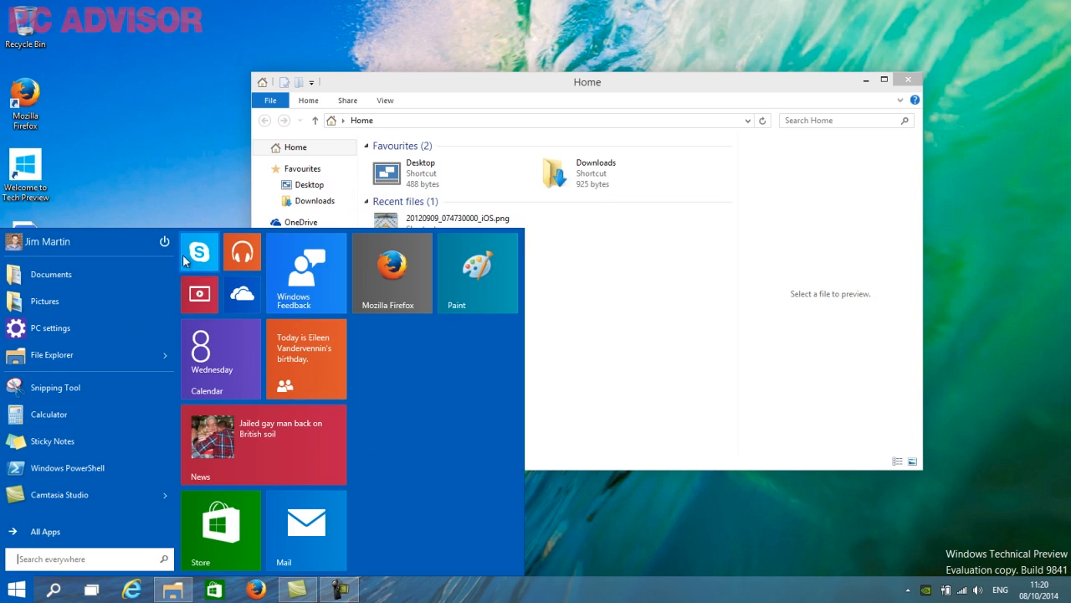
mouse_move(268, 524)
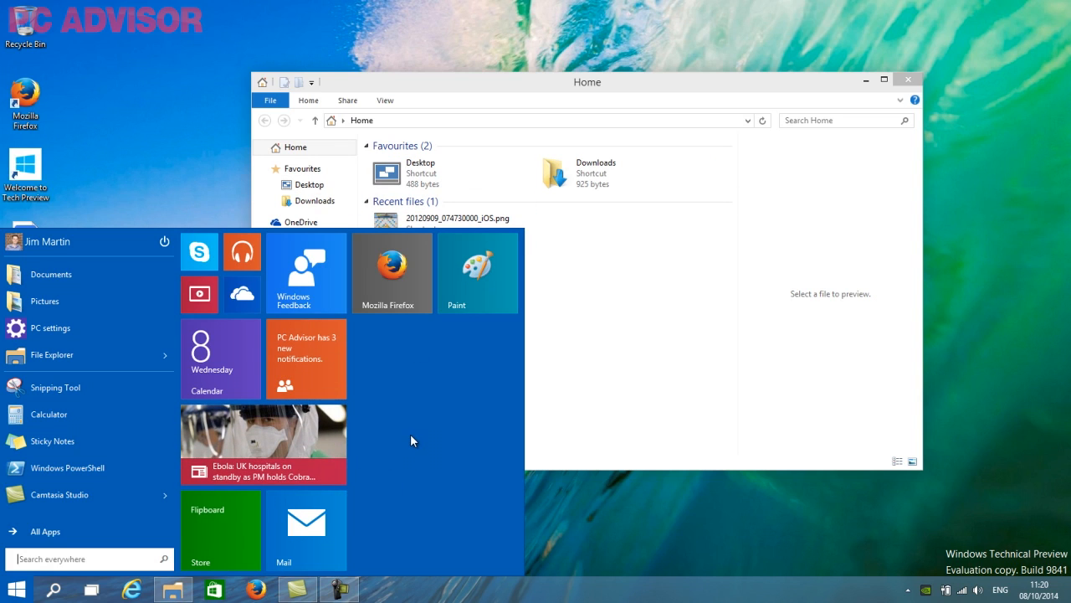
mouse_move(852, 102)
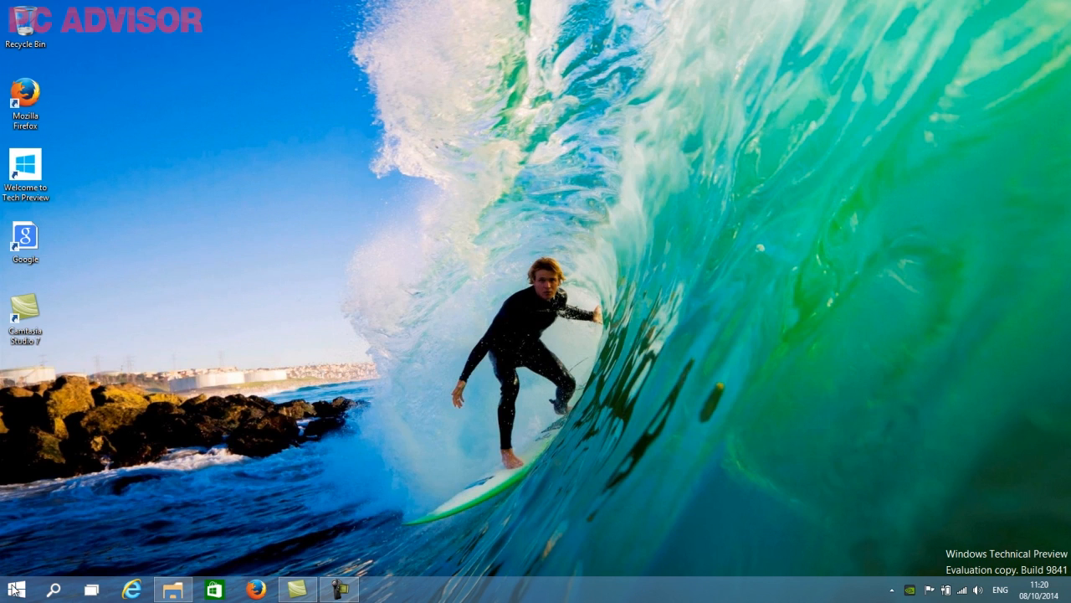
- Bring up the Start menu and scroll its taller, narrower app list
click(20, 586)
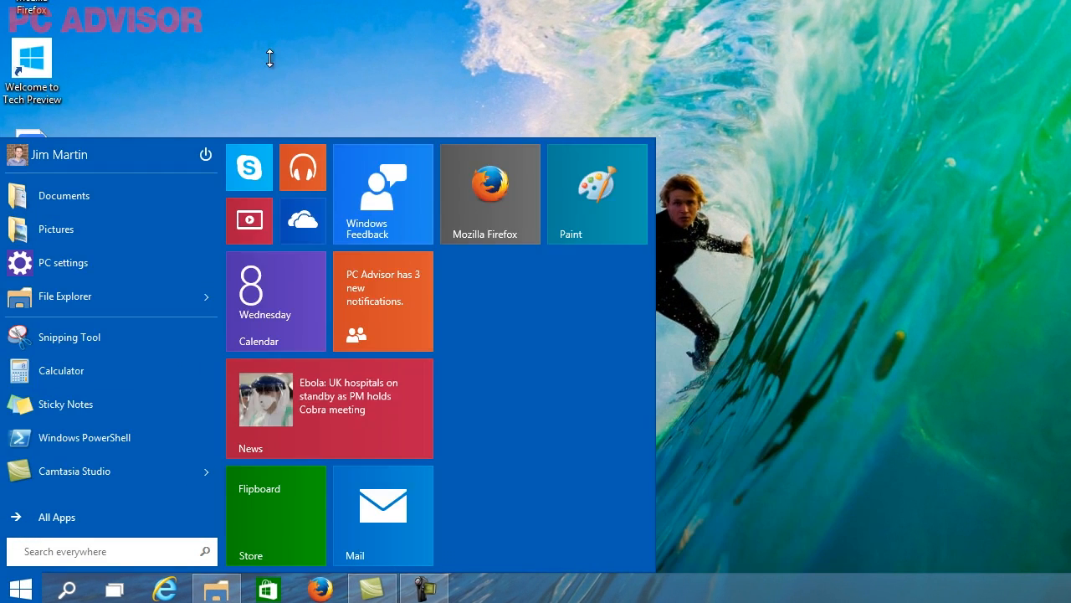
scroll(down, 3)
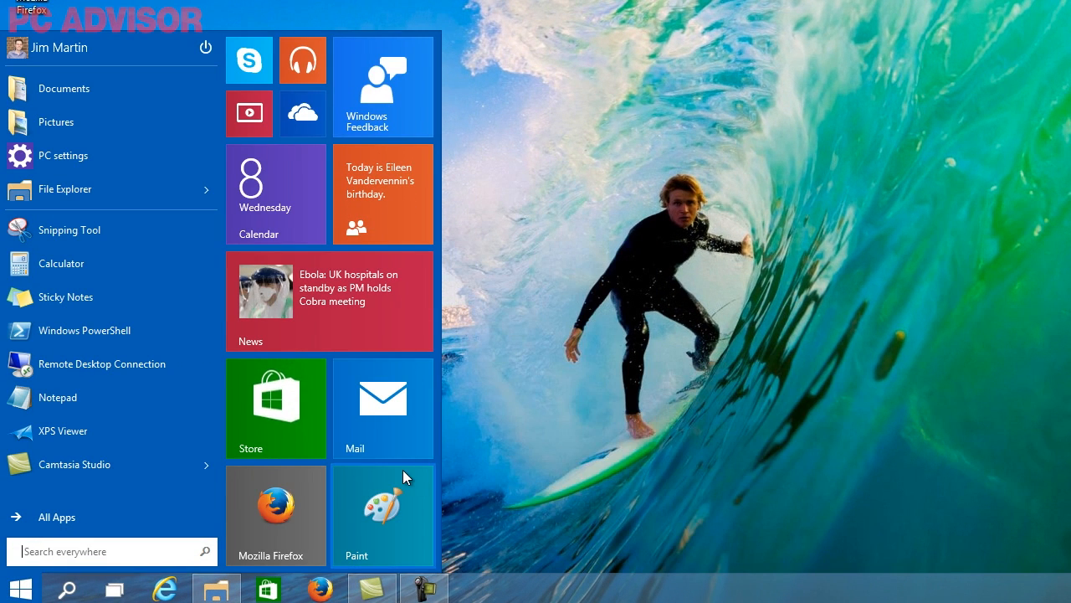
mouse_move(393, 542)
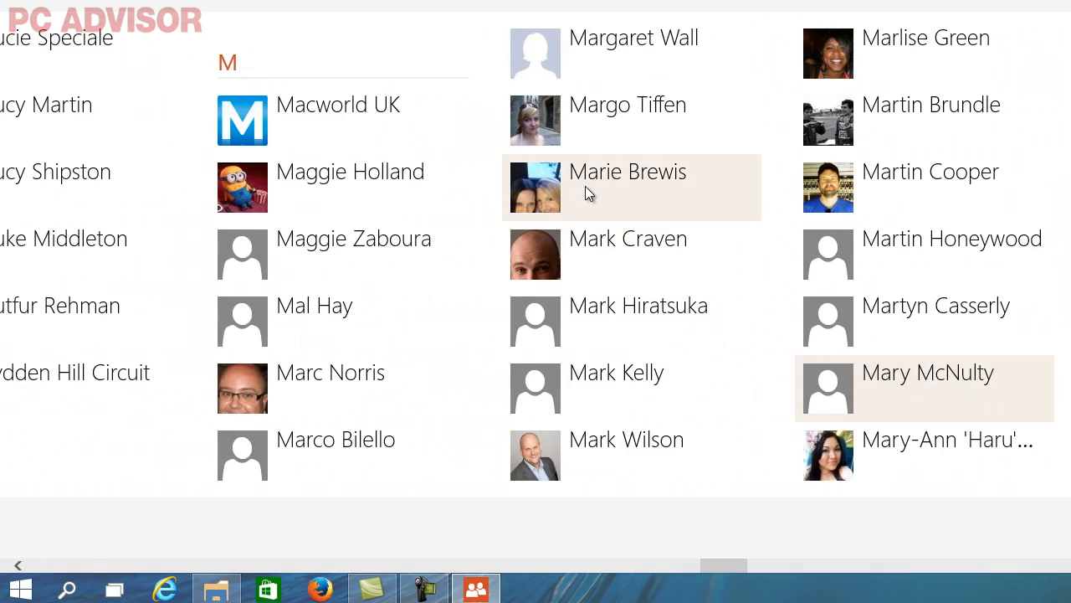
- Minimise the People app so the desktop shows again
click(626, 171)
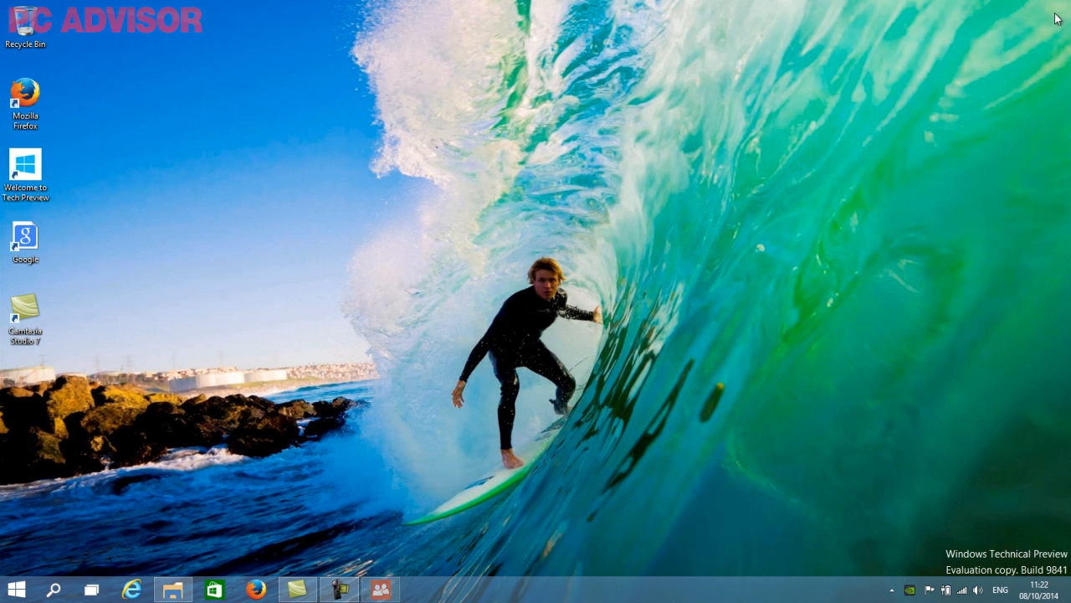
- Bring up the Start menu showing the added Marie Brewis tweet tile
click(14, 586)
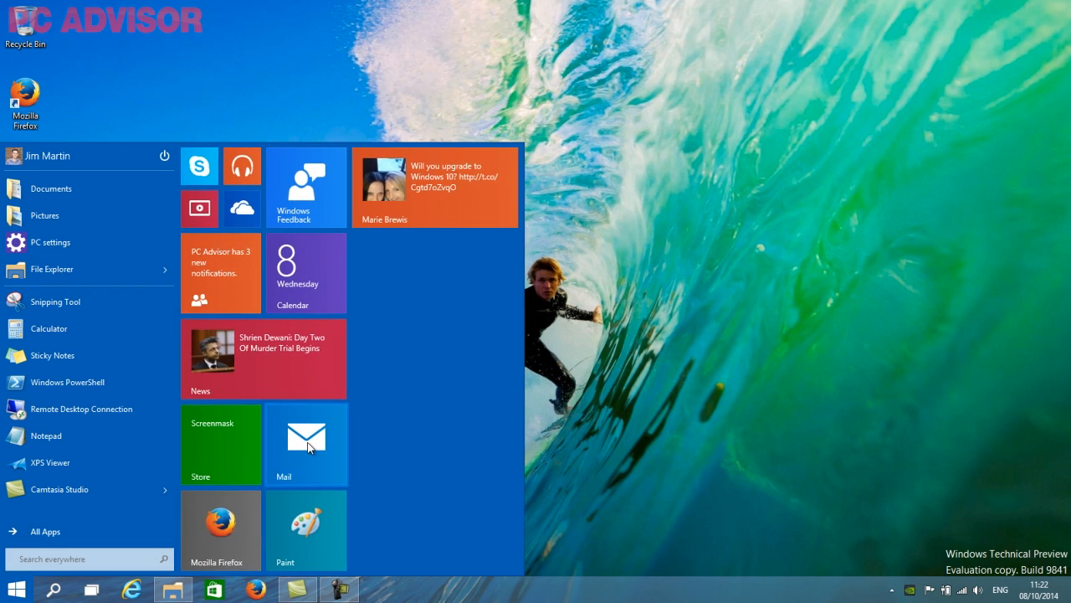
- Resize the Mail tile to Large, then to Wide
right_click(309, 447)
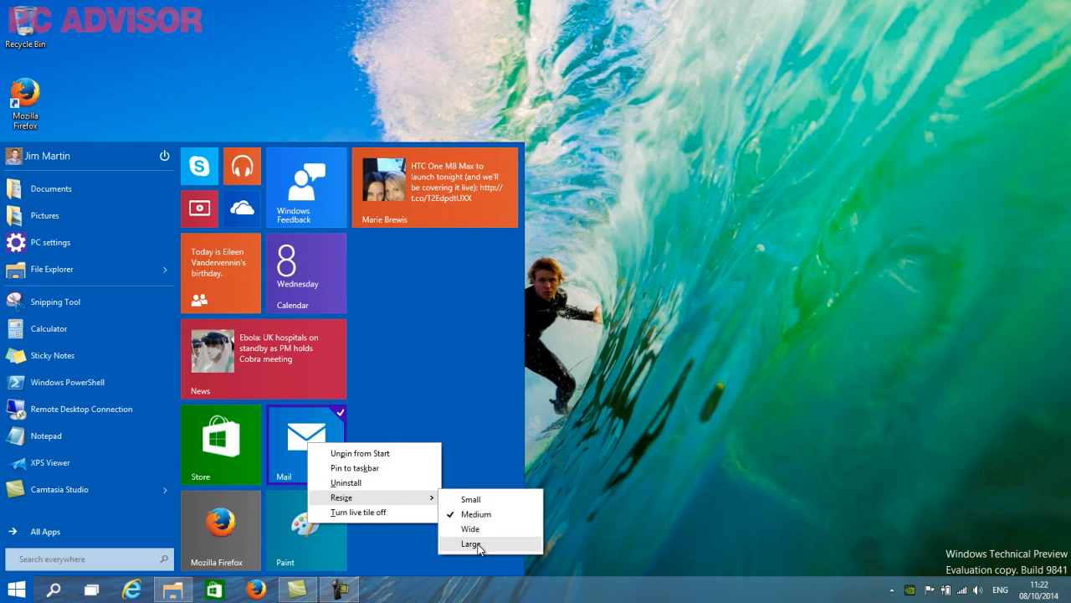
click(473, 544)
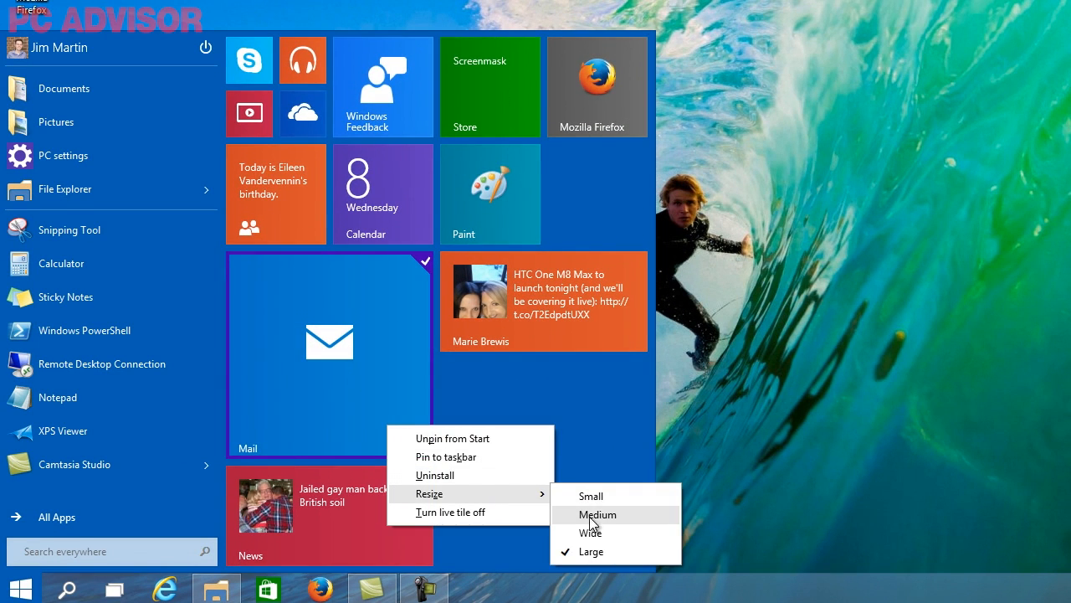
click(597, 514)
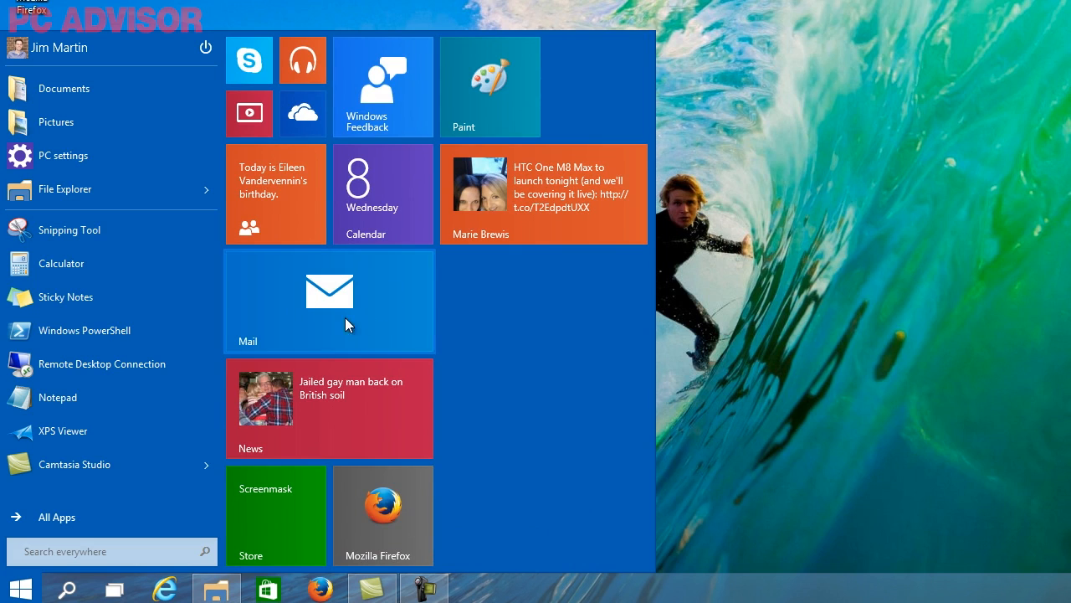
mouse_move(353, 418)
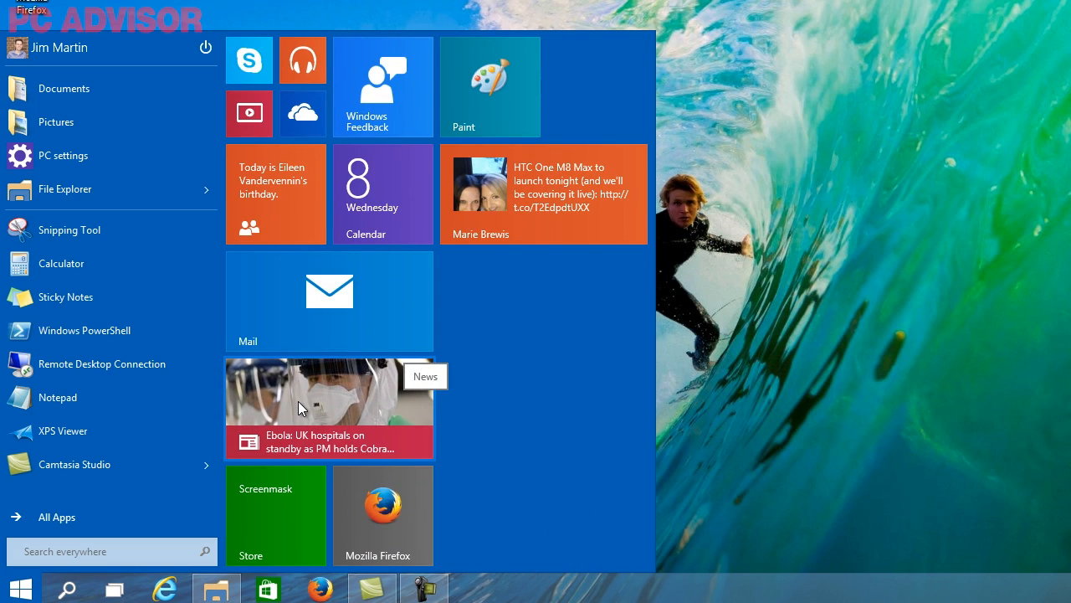
mouse_move(316, 400)
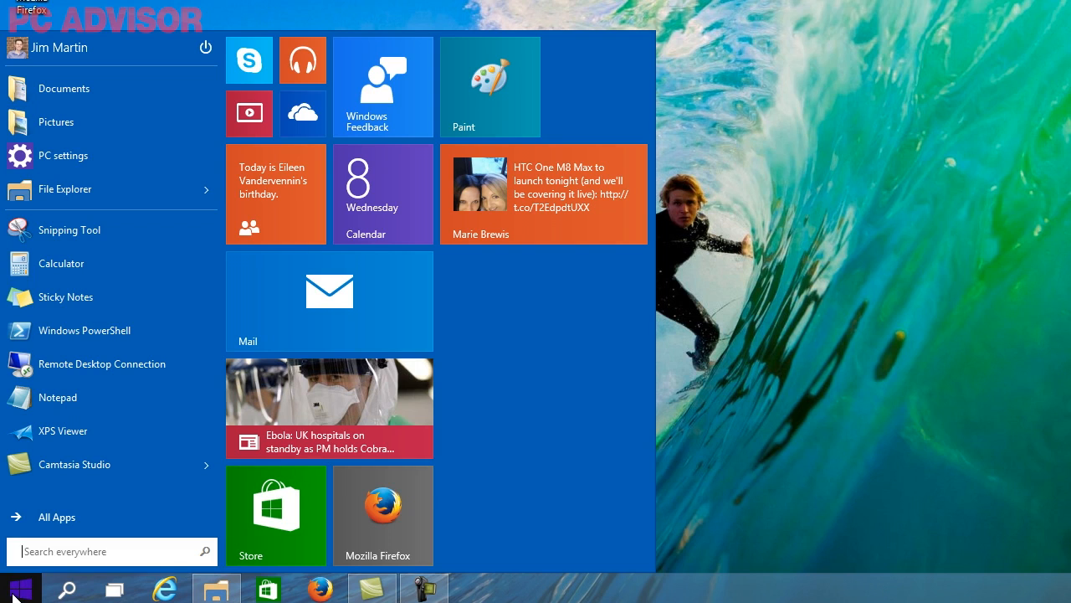
mouse_move(395, 204)
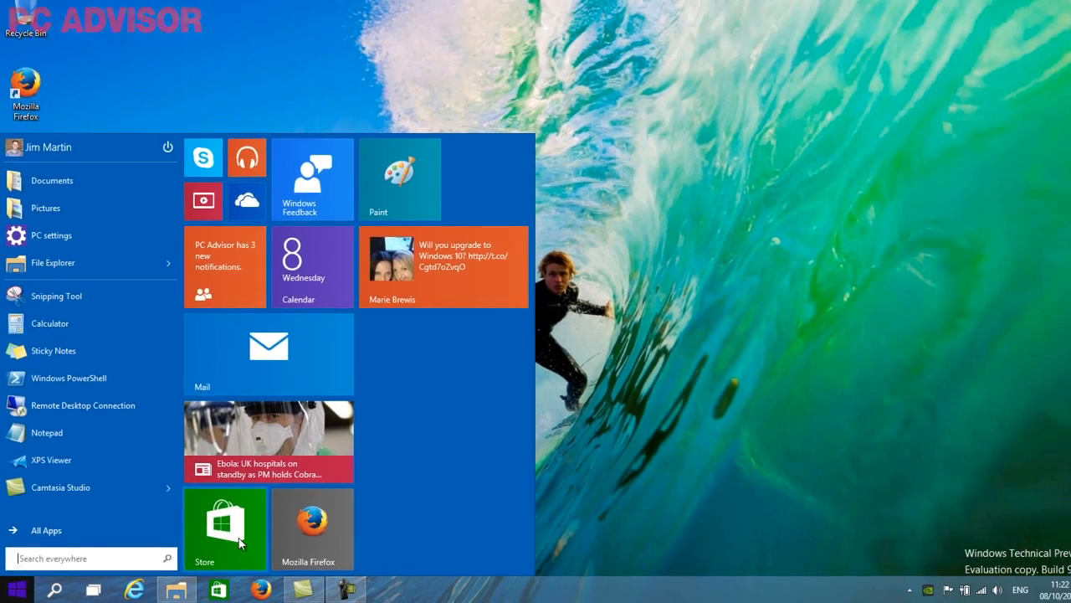
- Launch the Store app from its Start menu tile
click(224, 525)
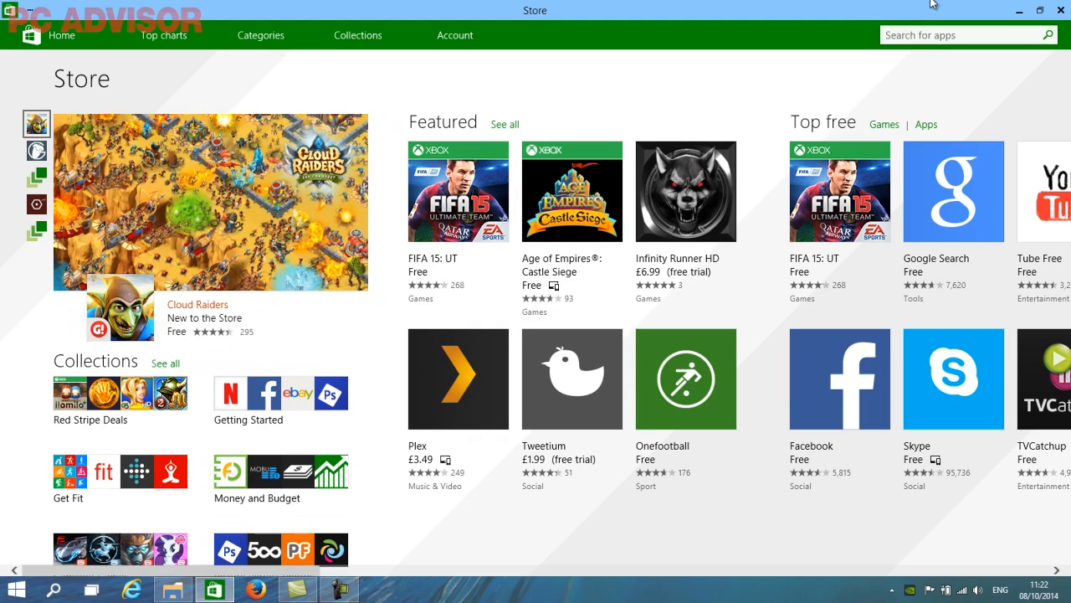
mouse_move(733, 7)
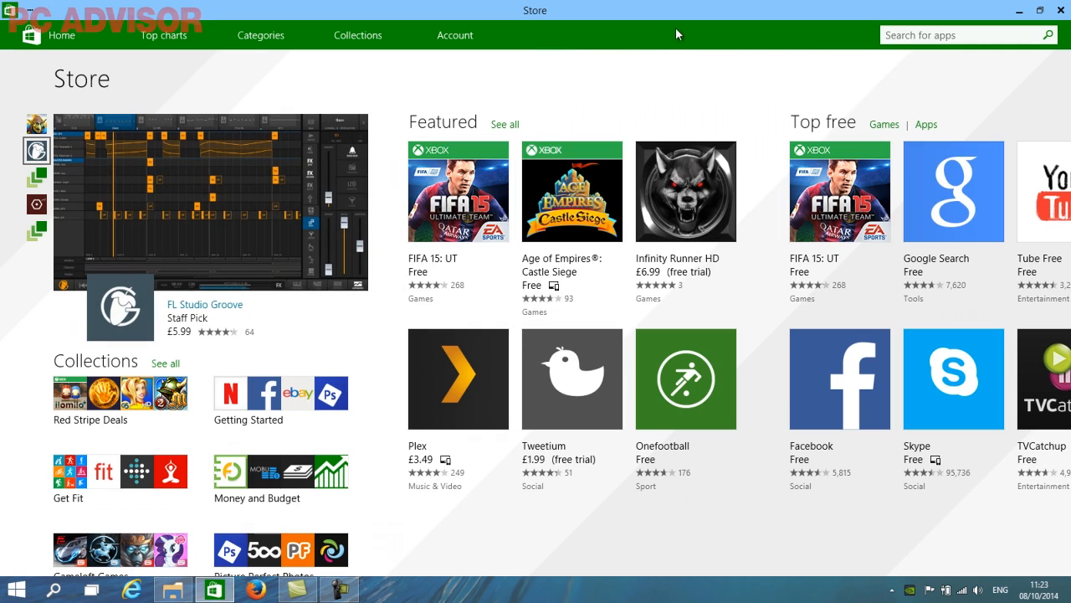
mouse_move(797, 15)
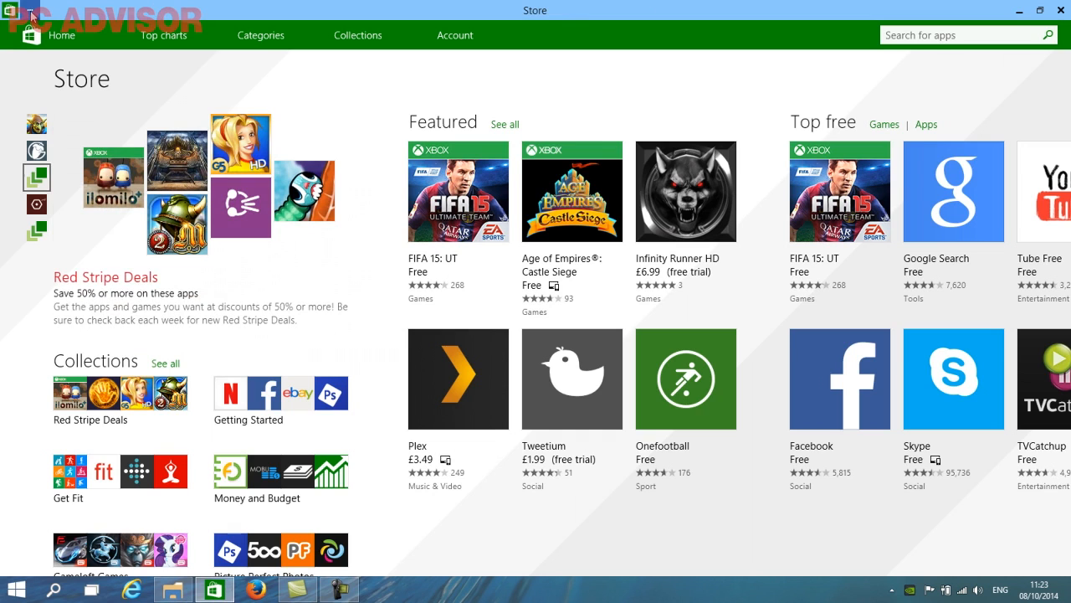
- Bring up the Store's app commands menu with the Full Screen option
click(10, 10)
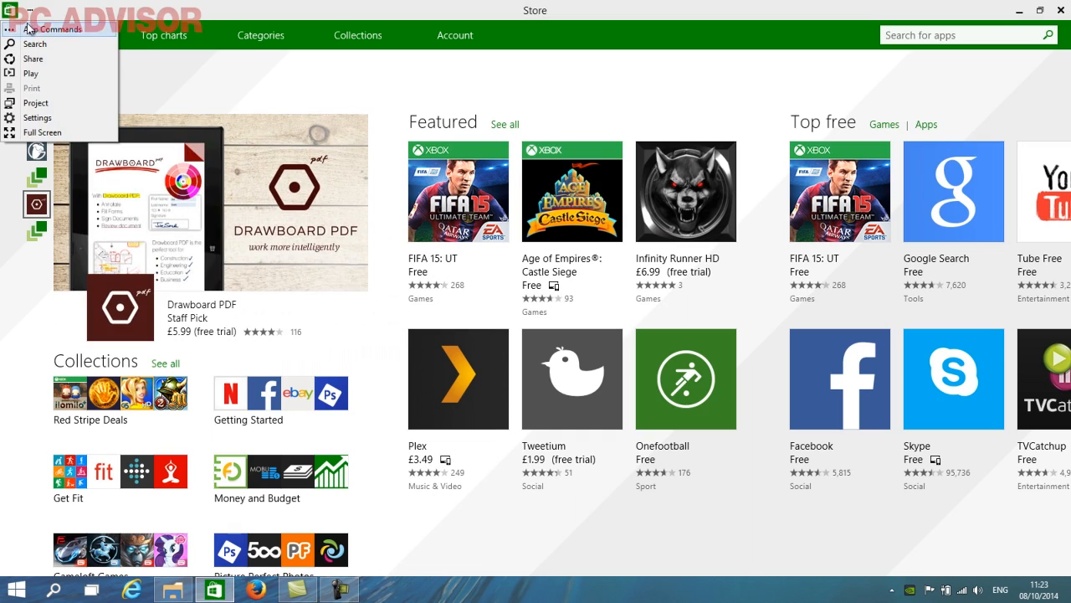
mouse_move(42, 75)
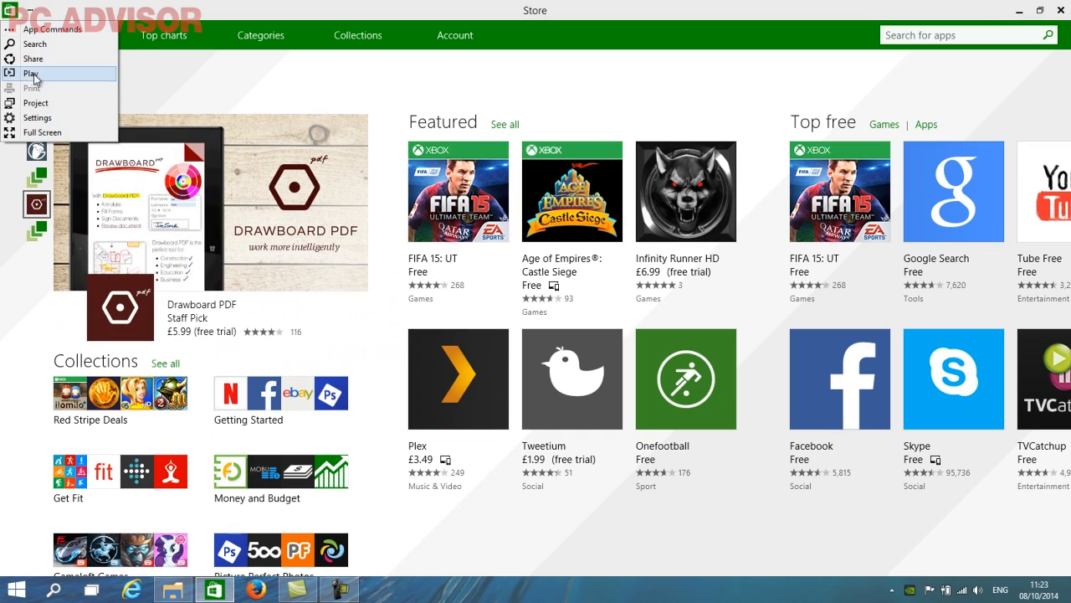
mouse_move(37, 117)
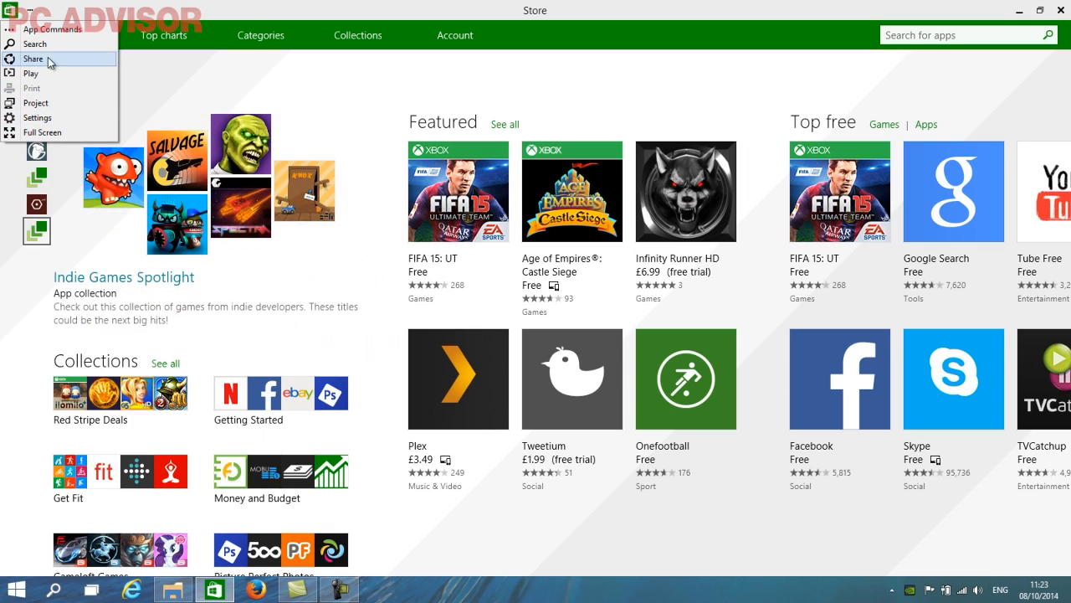
mouse_move(1048, 10)
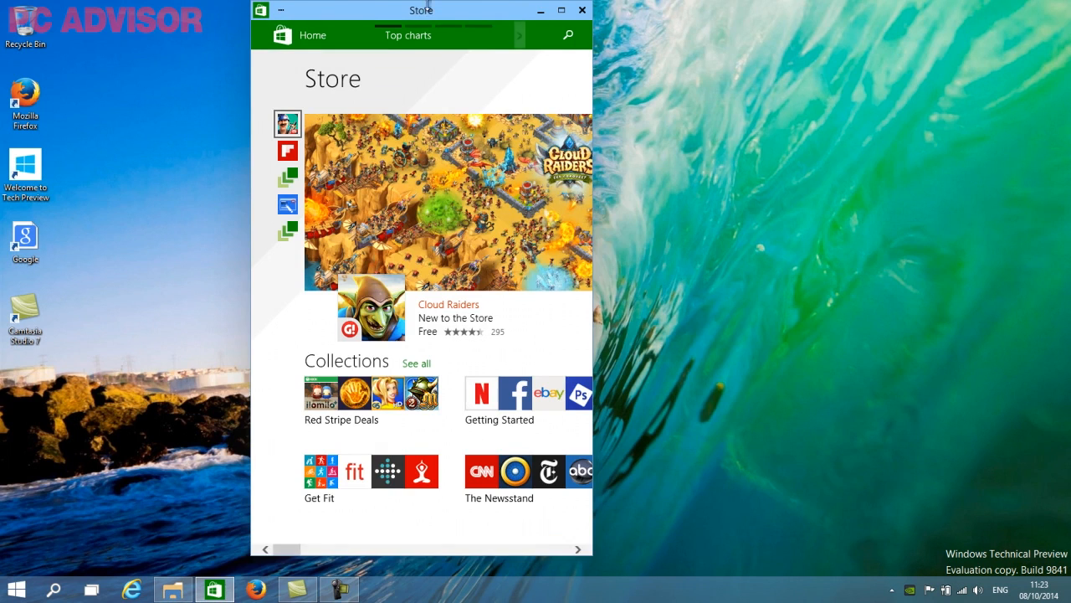
- Nudge the Store window left, then minimise it to reveal the desktop
drag(422, 10, 368, 23)
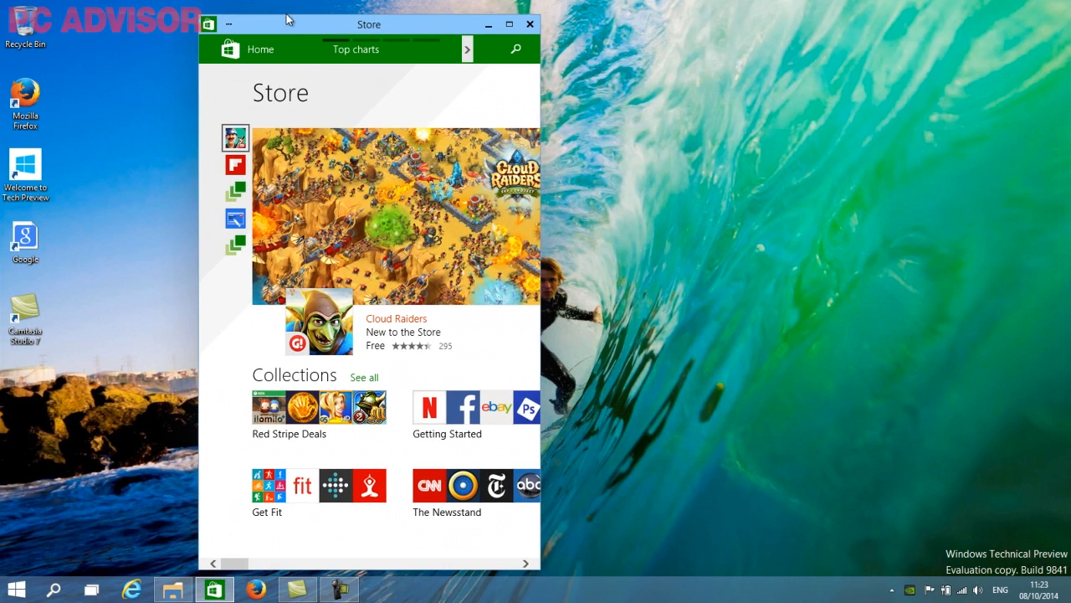
click(532, 24)
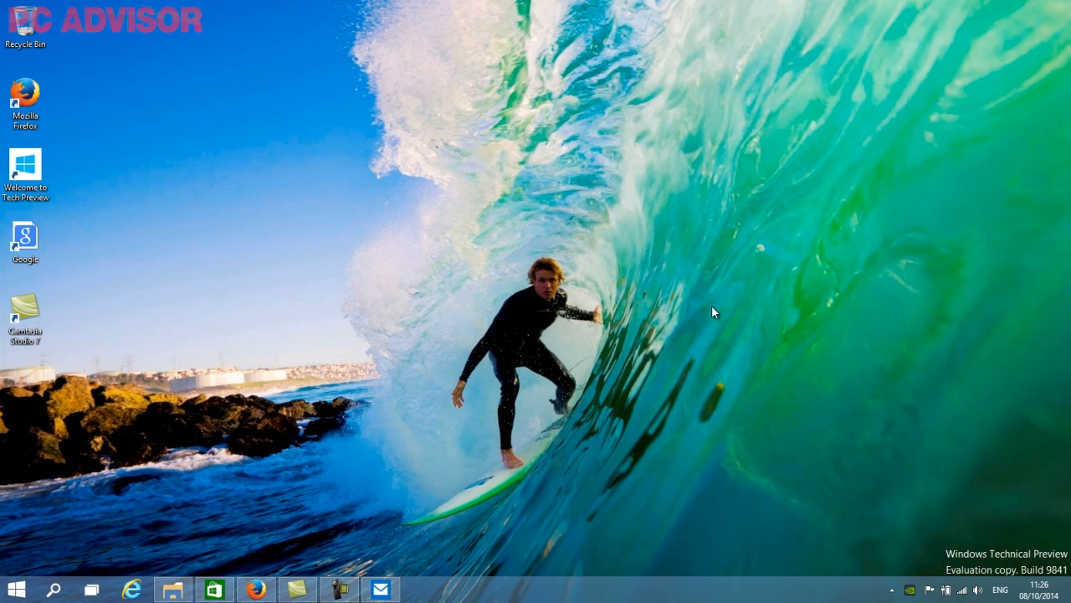
mouse_move(703, 316)
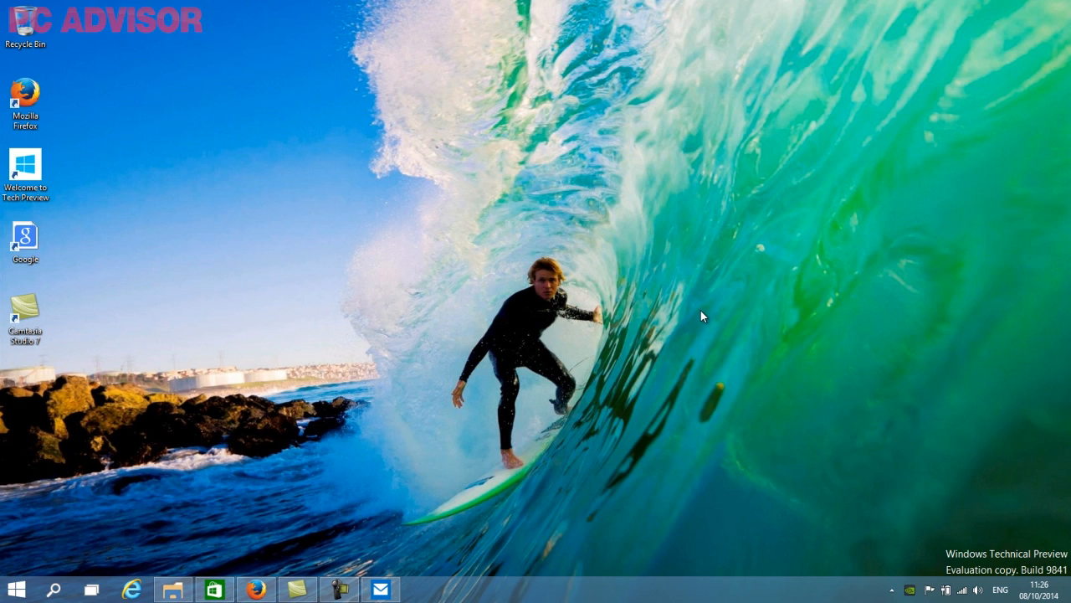
mouse_move(682, 277)
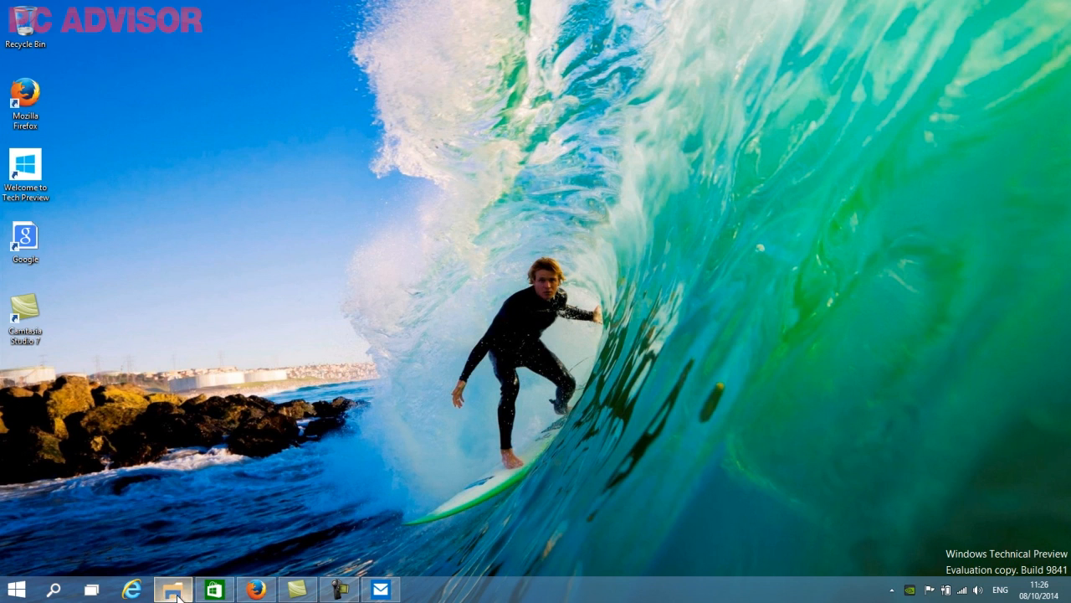
- Snap Firefox and File Explorer into the top-left and top-right quarters
click(173, 585)
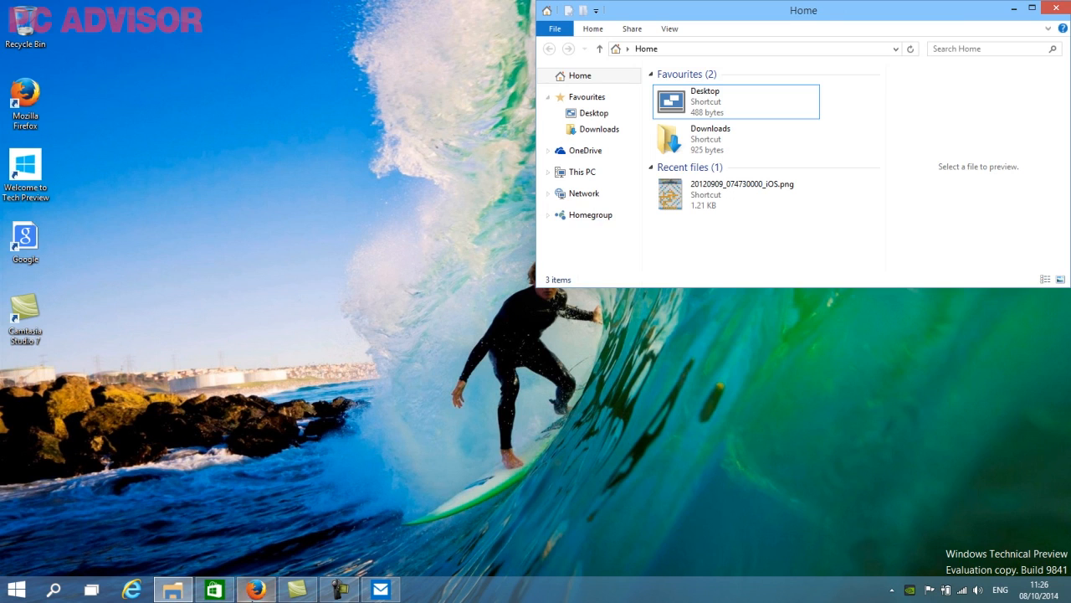
click(254, 589)
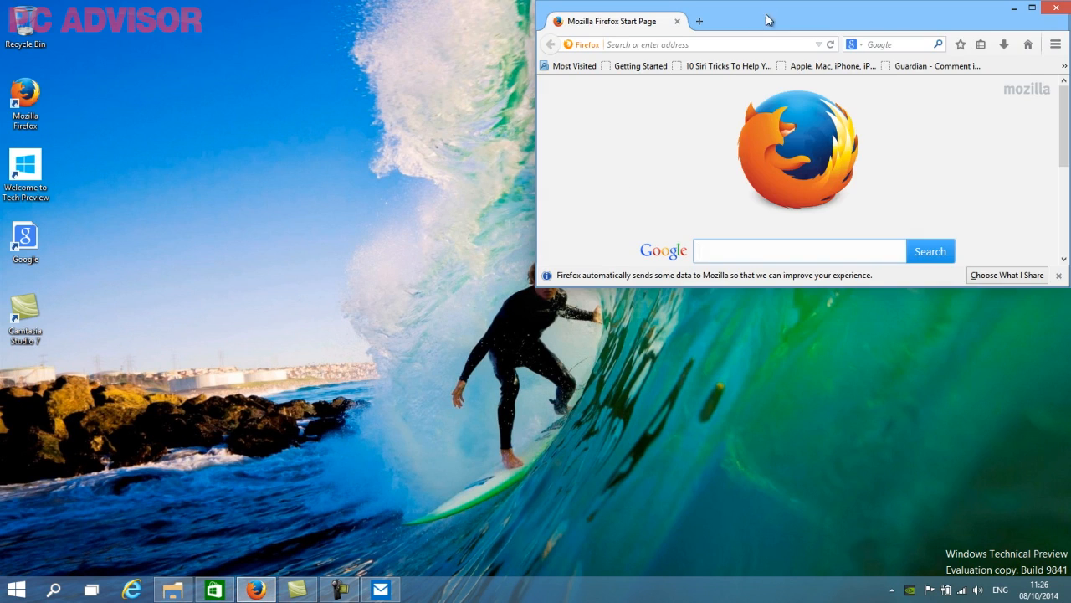
click(174, 589)
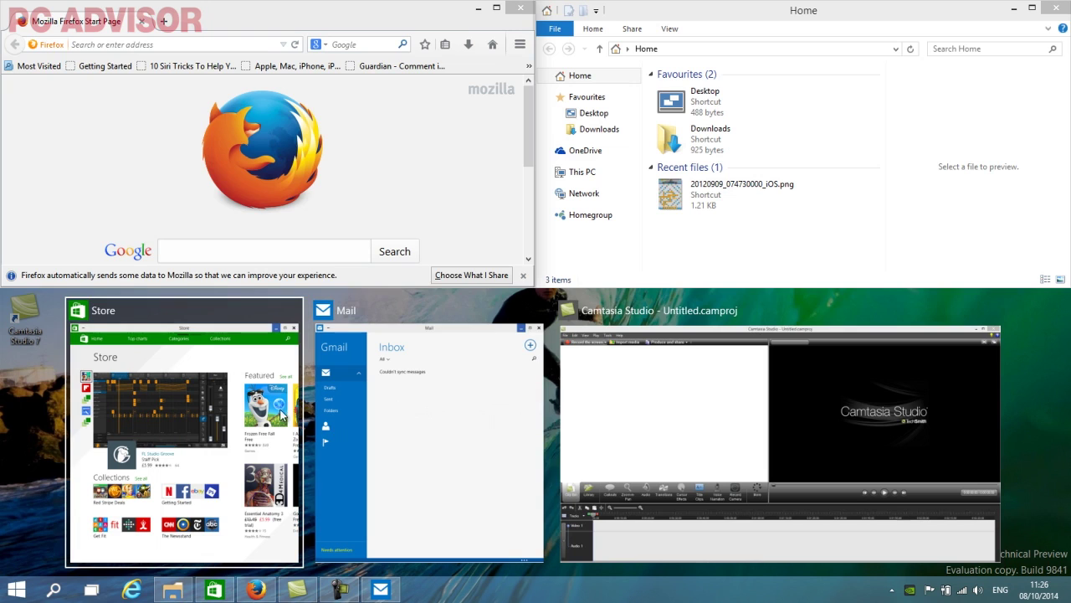
mouse_move(231, 403)
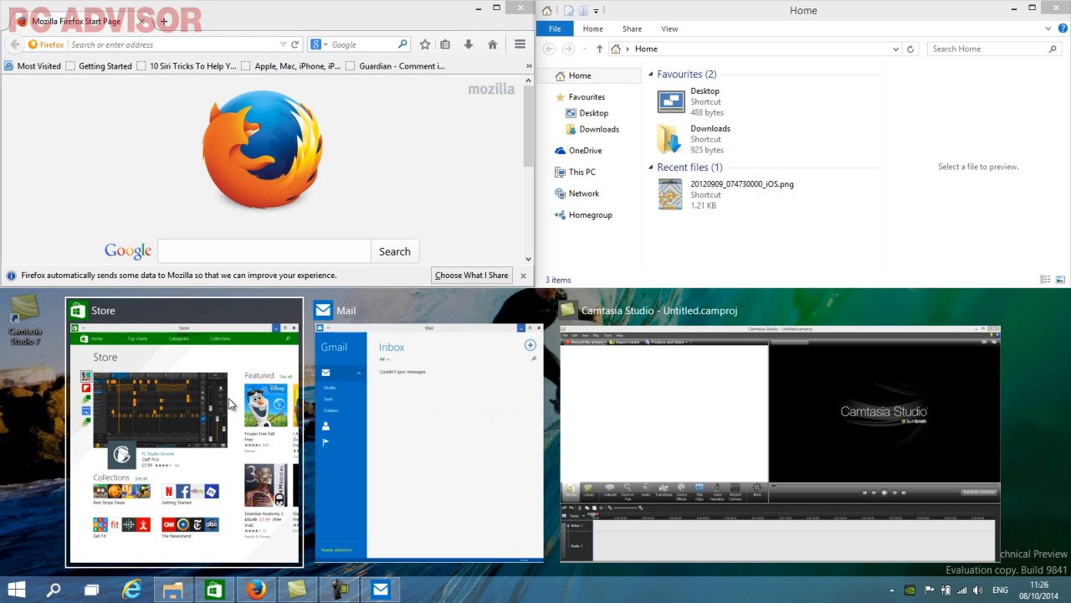
mouse_move(216, 321)
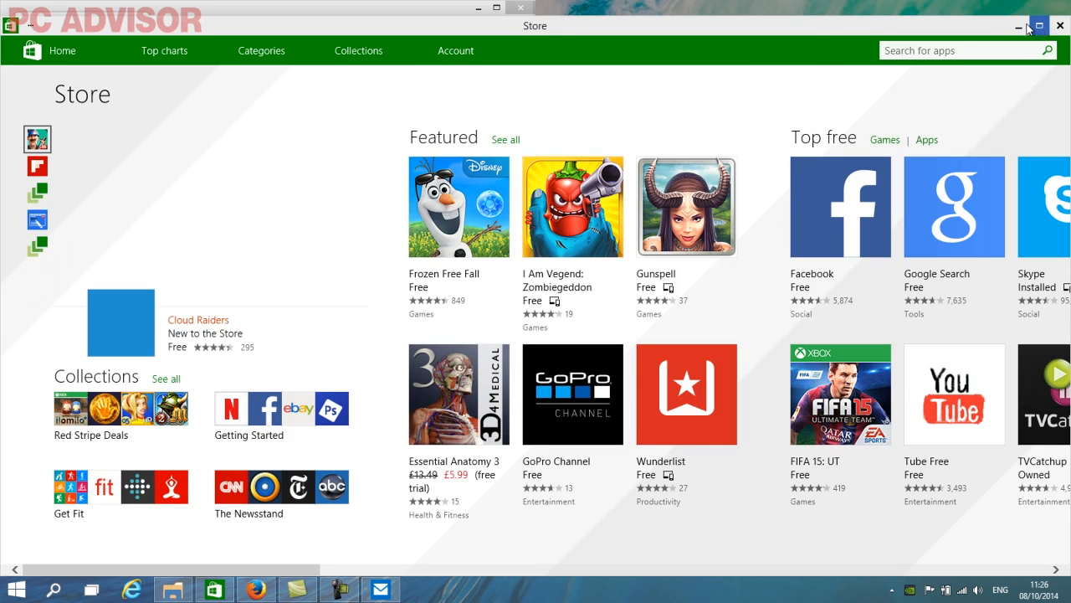
- Quadrant-snap Internet Explorer into the bottom-right quarter, leaving Camtasia offered for the last
click(1059, 27)
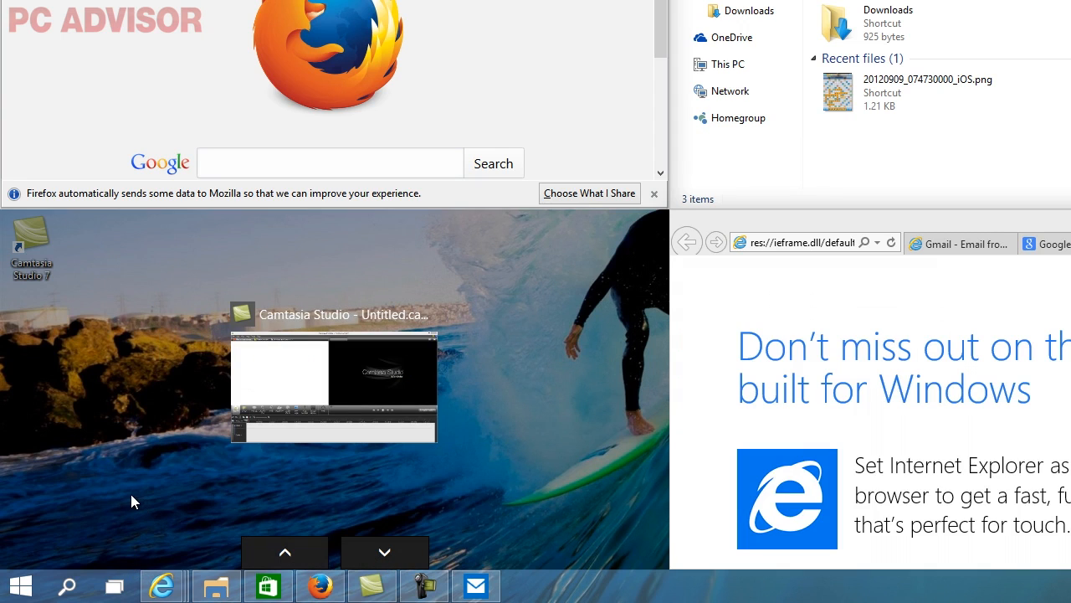
mouse_move(184, 410)
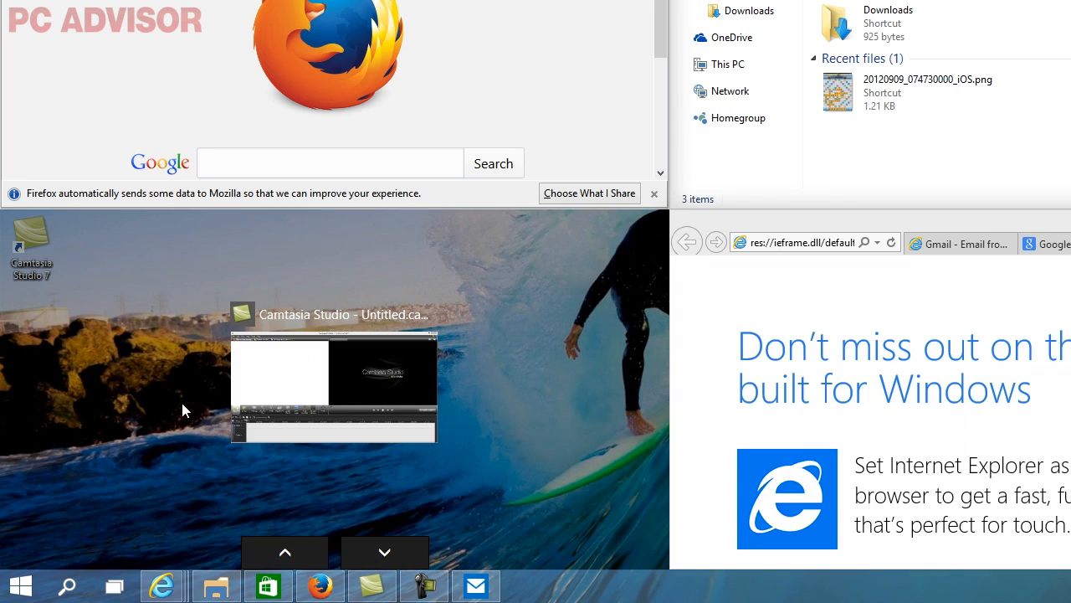
mouse_move(161, 492)
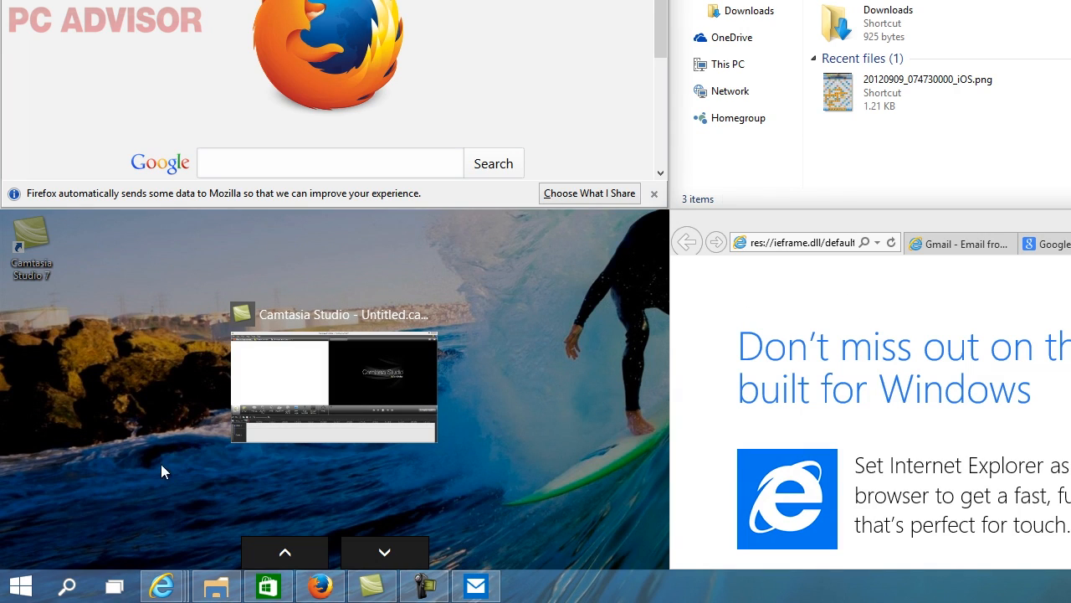
mouse_move(114, 586)
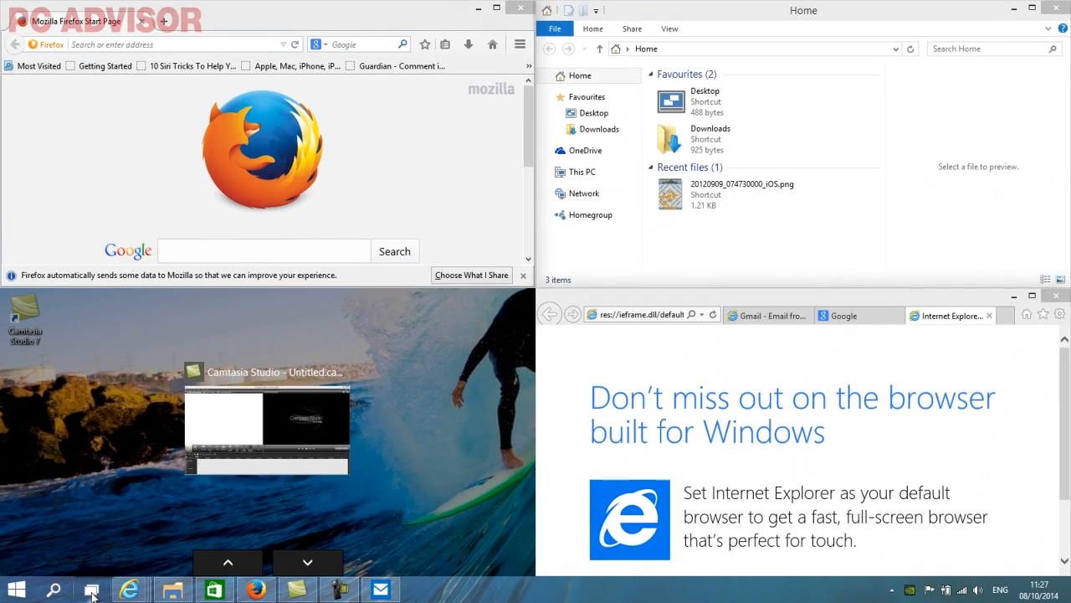
- From Task View, add a second virtual desktop and switch to its empty desktop
click(91, 584)
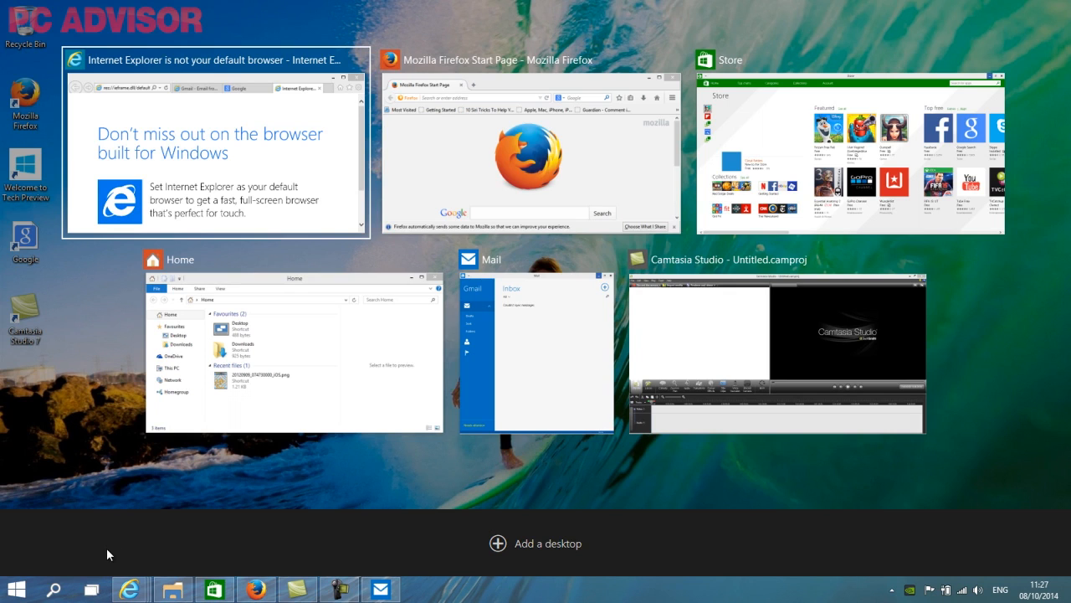
mouse_move(492, 544)
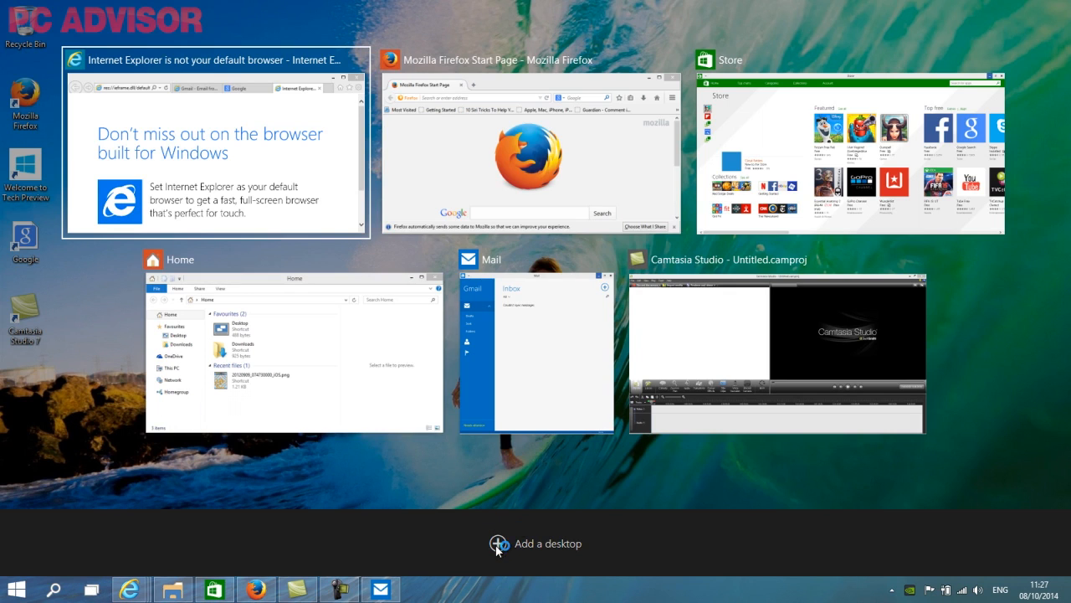
click(496, 542)
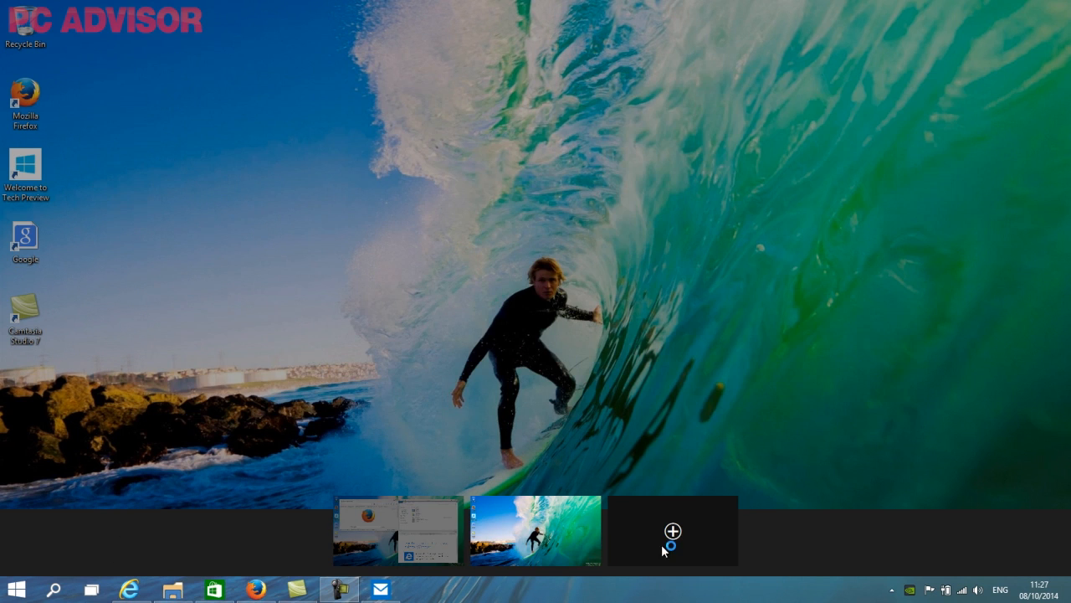
click(673, 529)
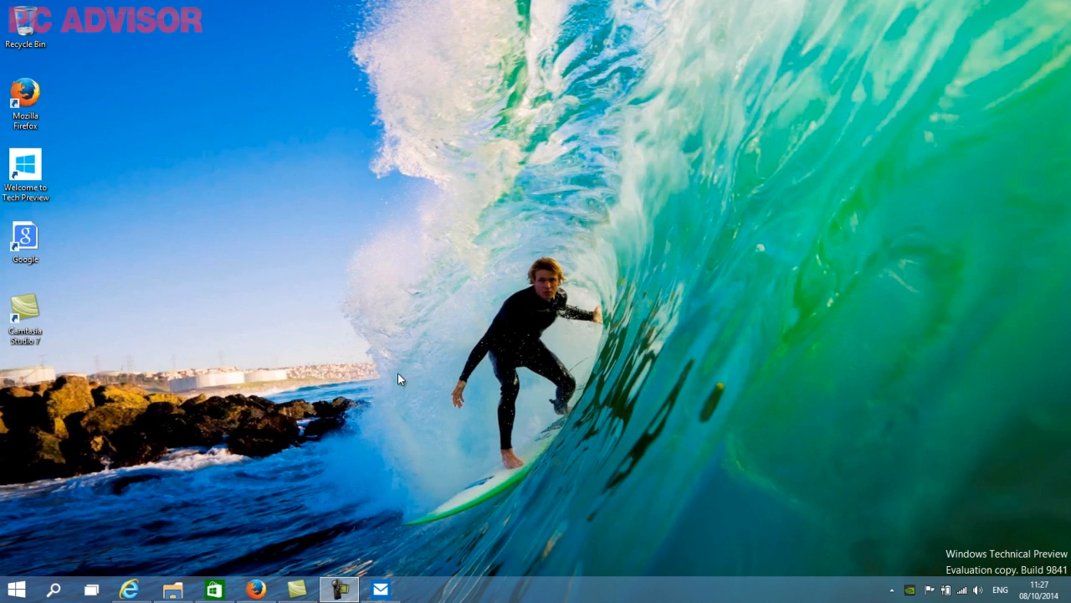
click(170, 589)
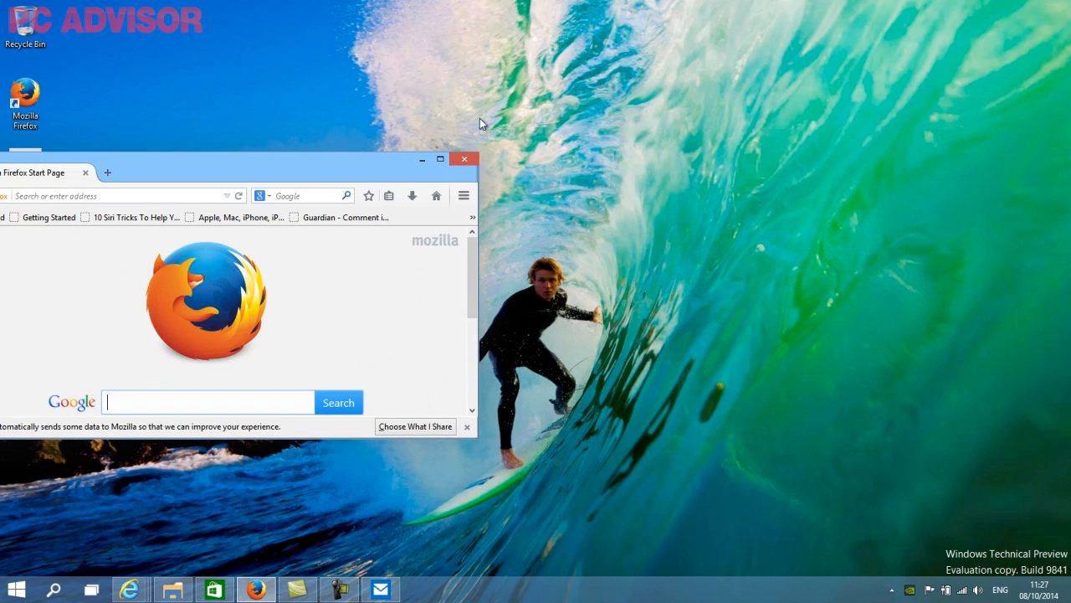
drag(234, 173, 690, 84)
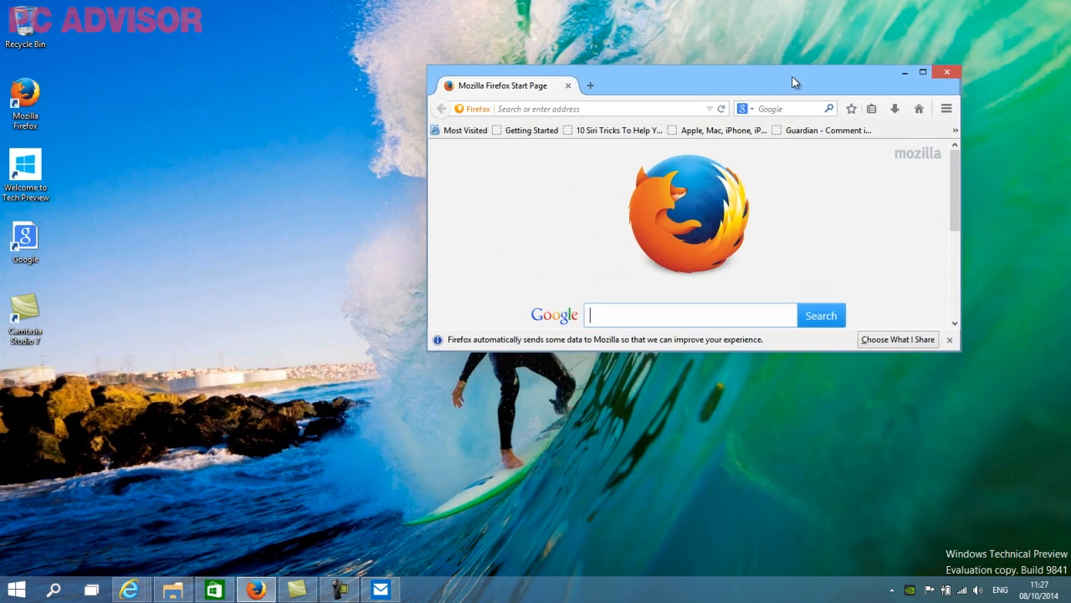
mouse_move(336, 338)
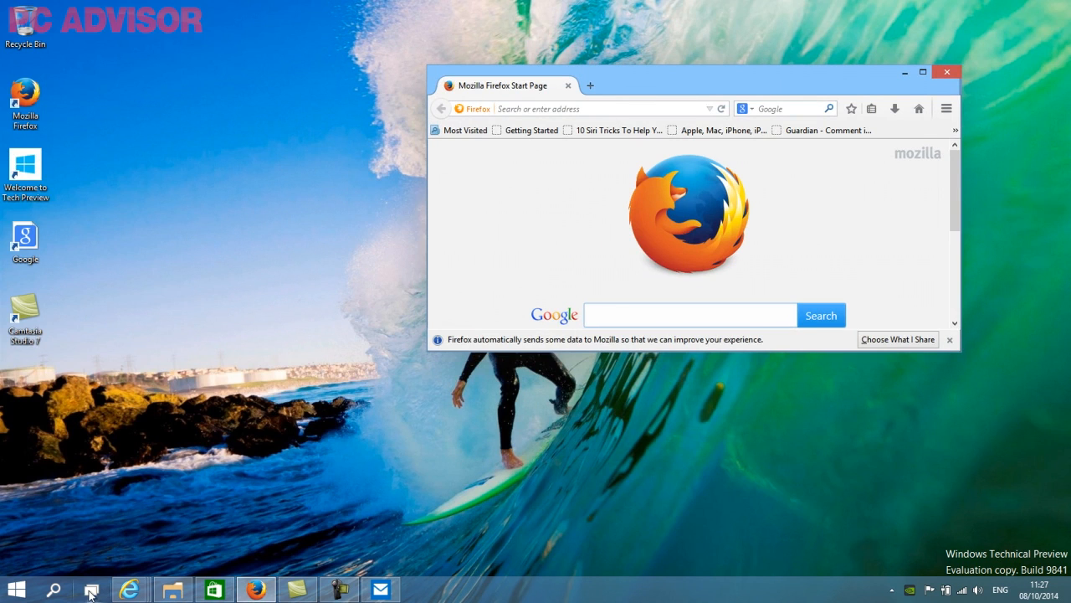
click(92, 585)
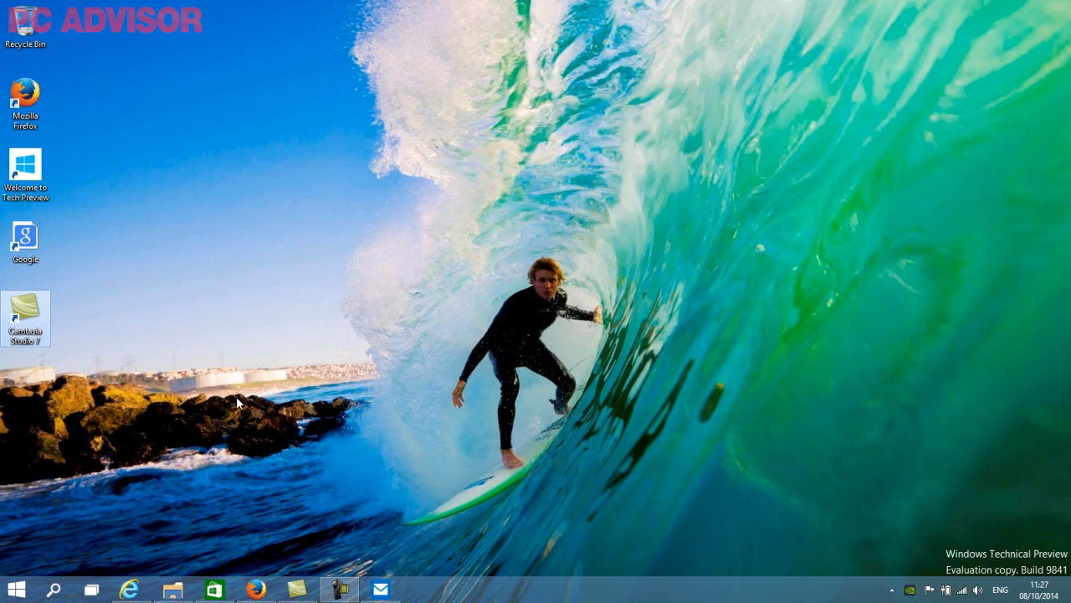
double_click(25, 91)
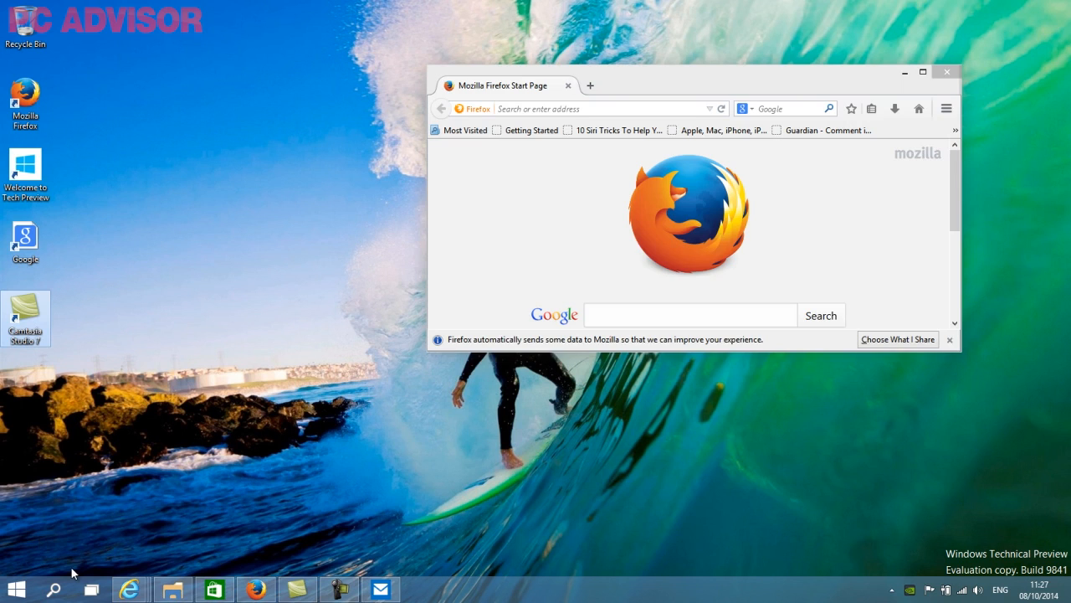
mouse_move(99, 601)
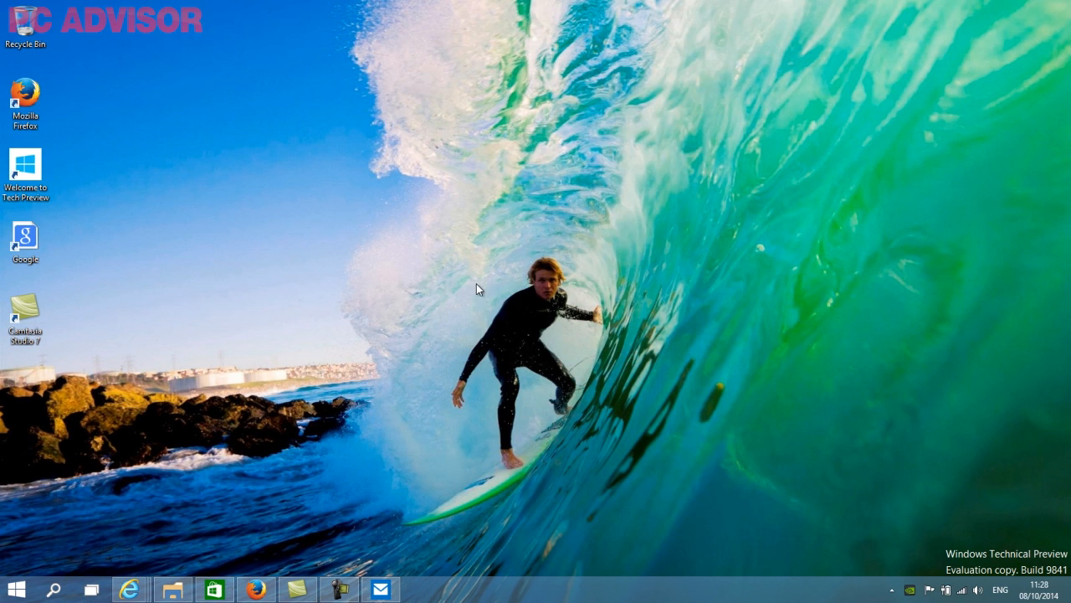
mouse_move(266, 395)
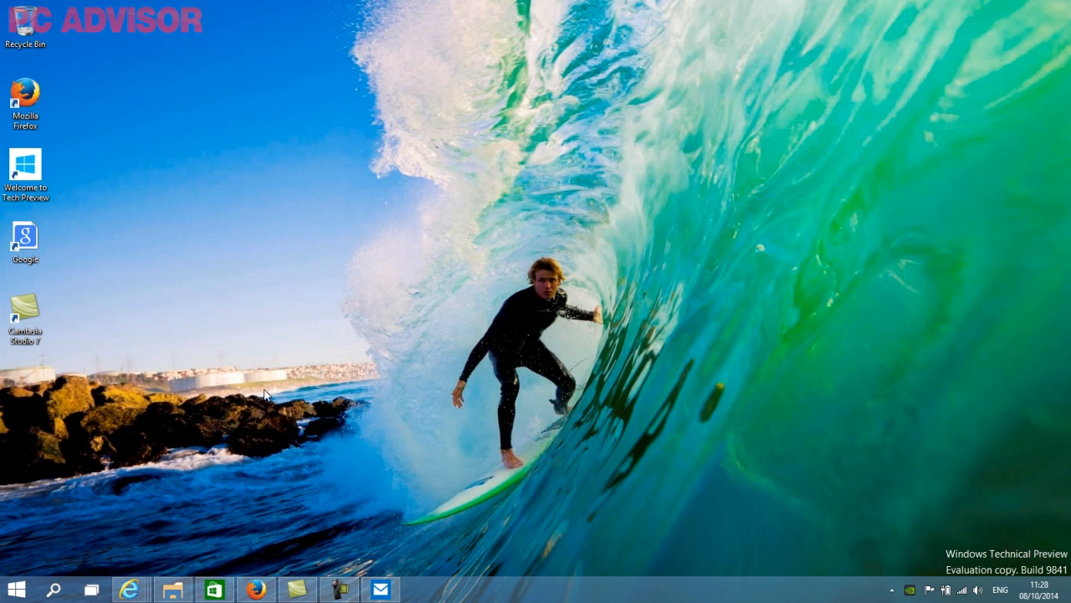
- Launch File Explorer at Home, show Favourites, and expand OneDrive's subfolders in the tree
click(171, 590)
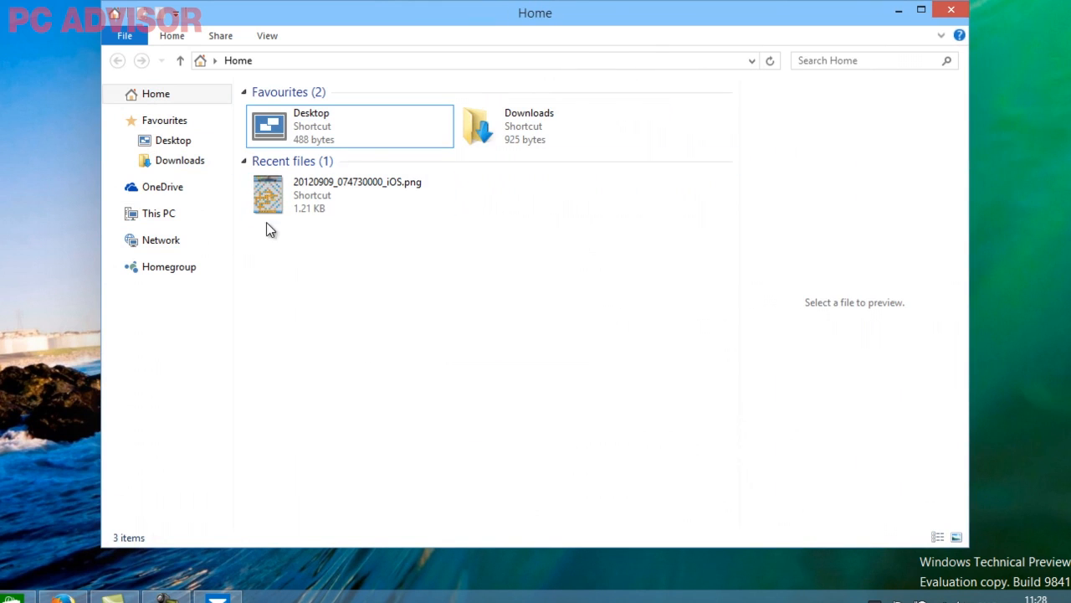
mouse_move(322, 201)
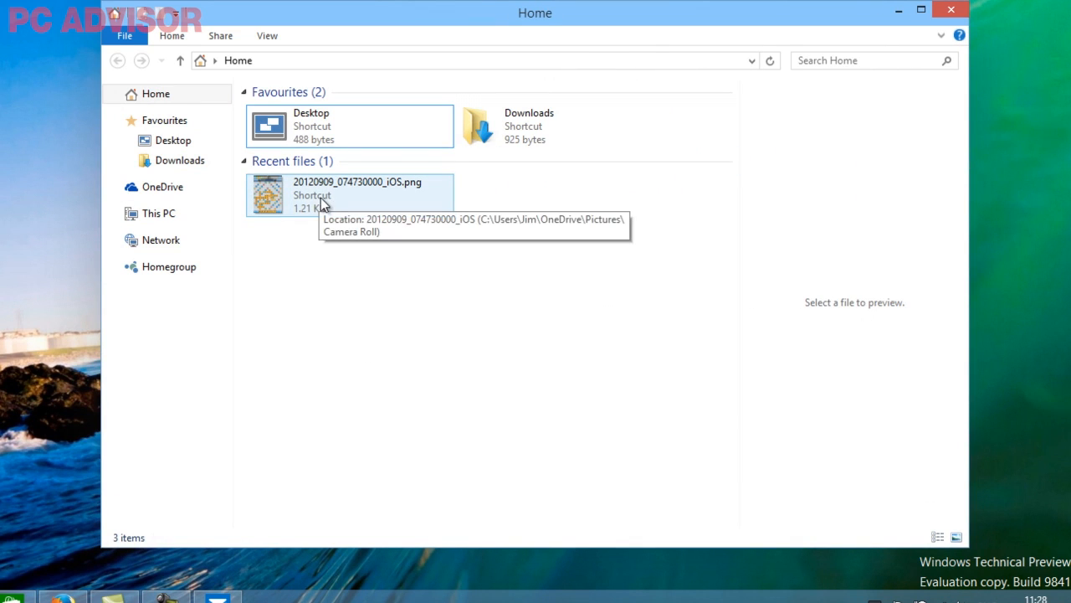
mouse_move(320, 184)
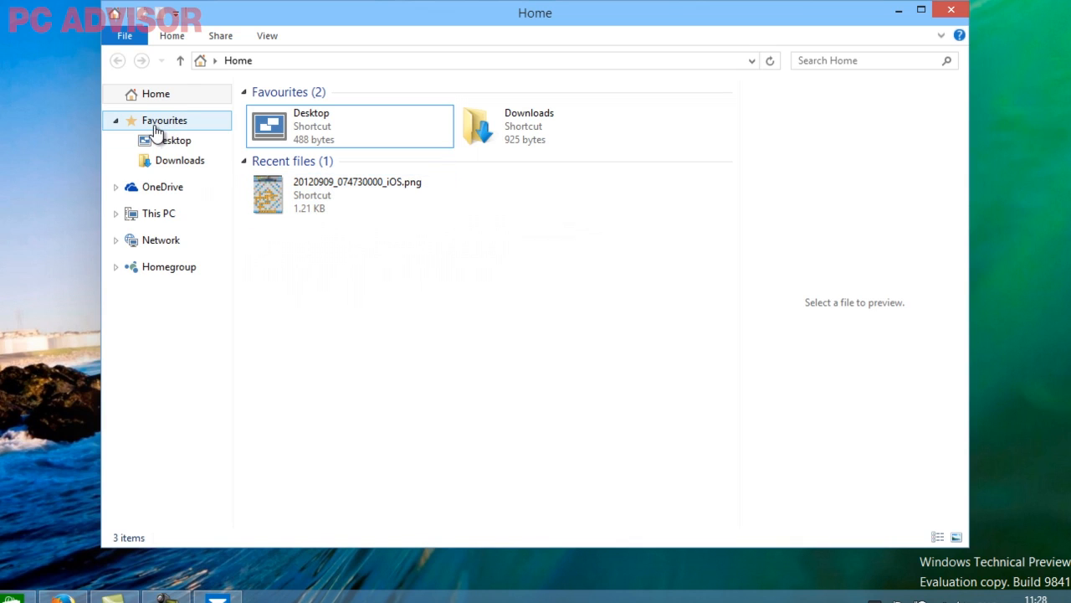
click(164, 121)
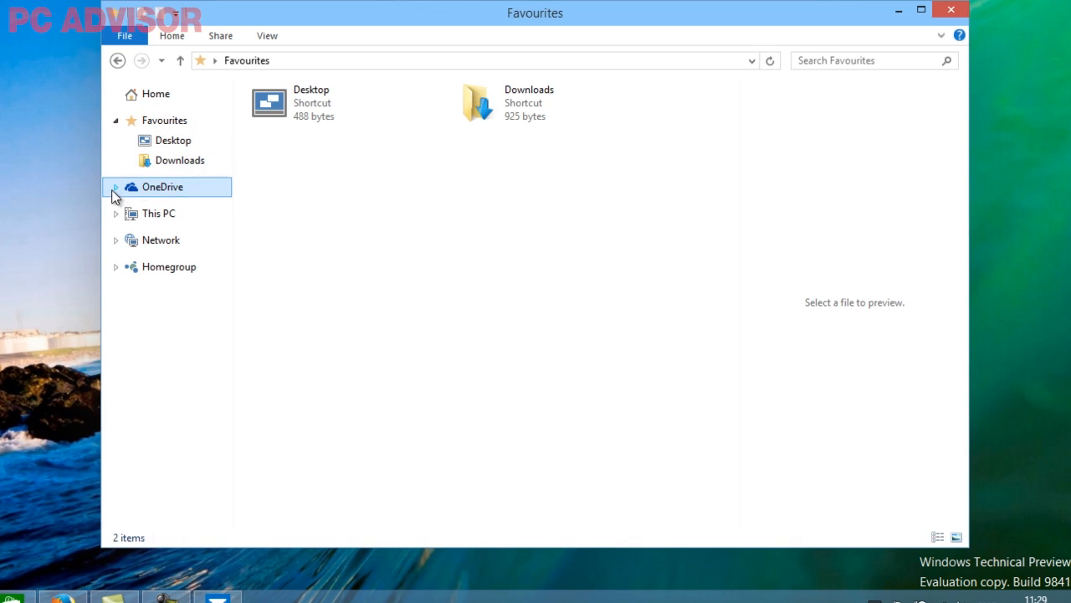
click(116, 188)
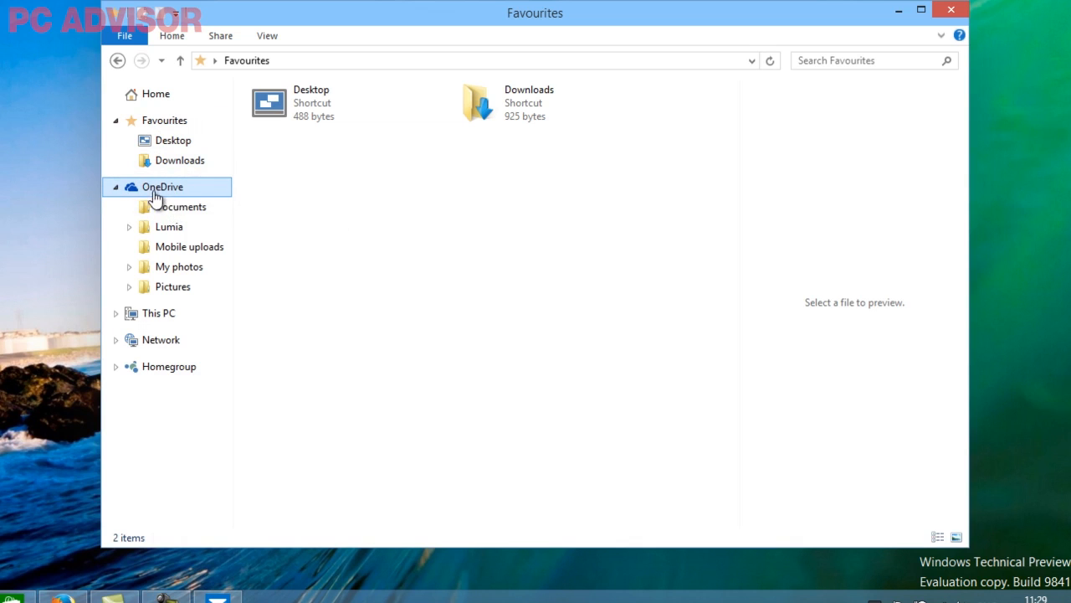